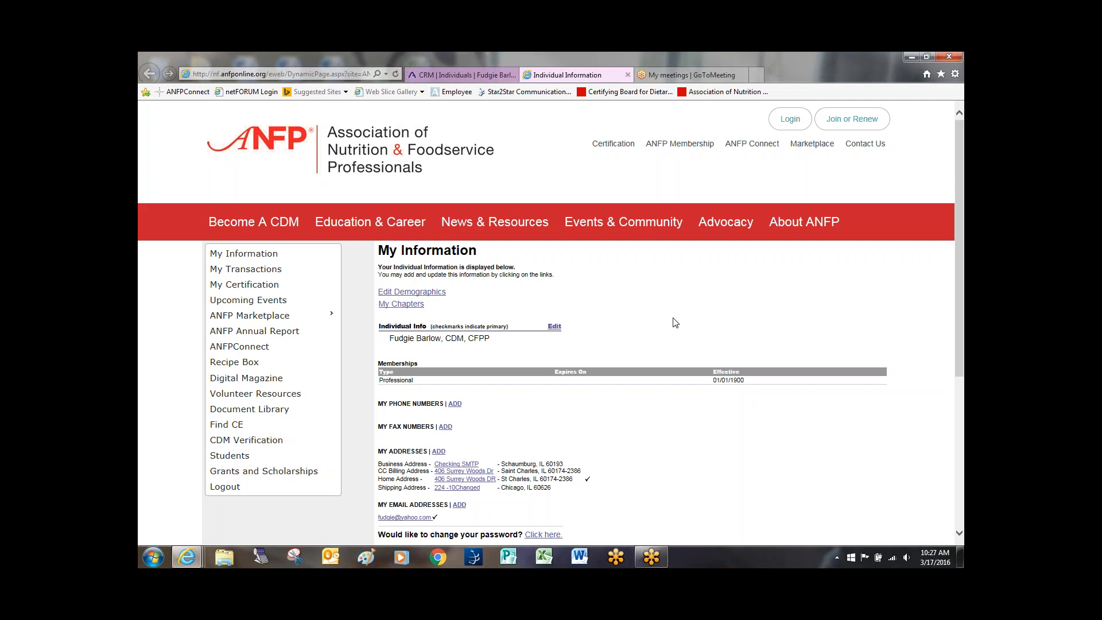
Go to My Certification and review the CE Summary and CE Activity tables
scroll(down, 3)
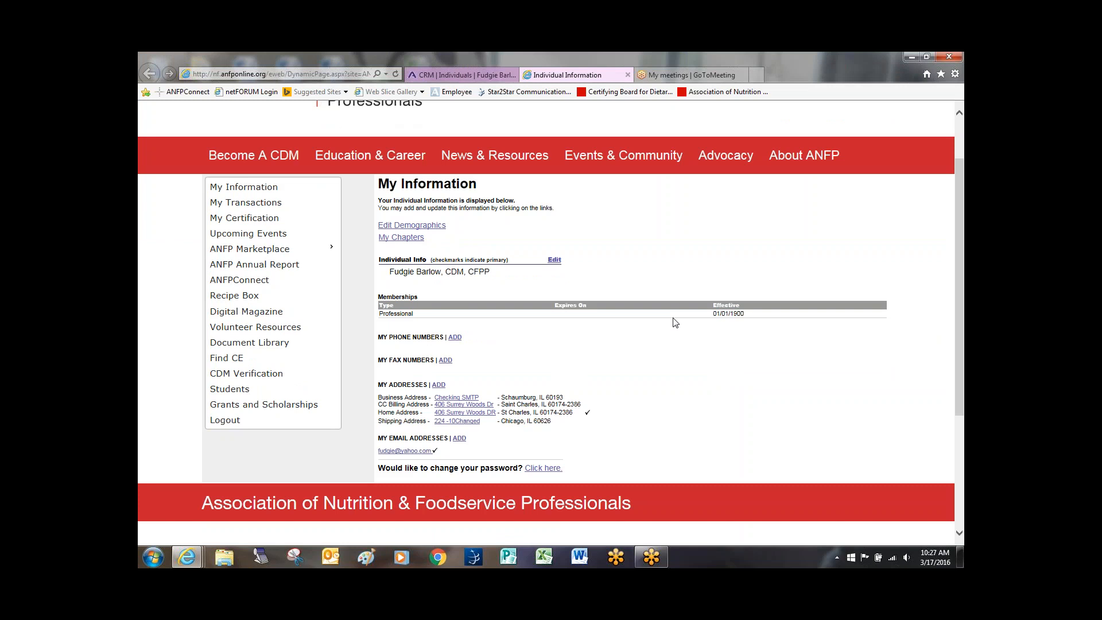
mouse_move(758, 345)
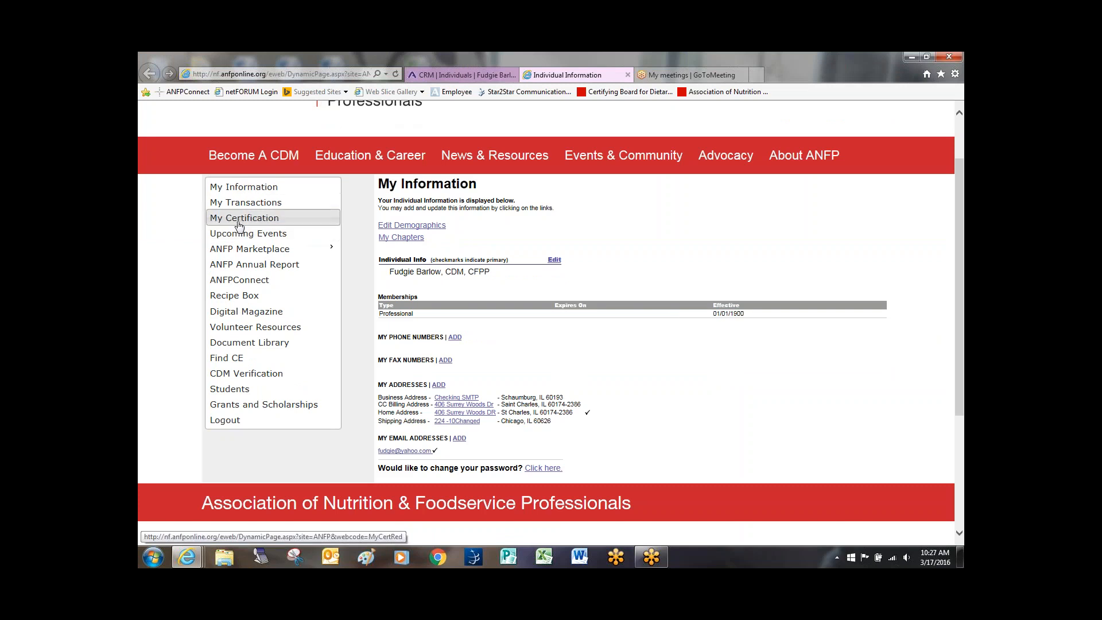
click(243, 217)
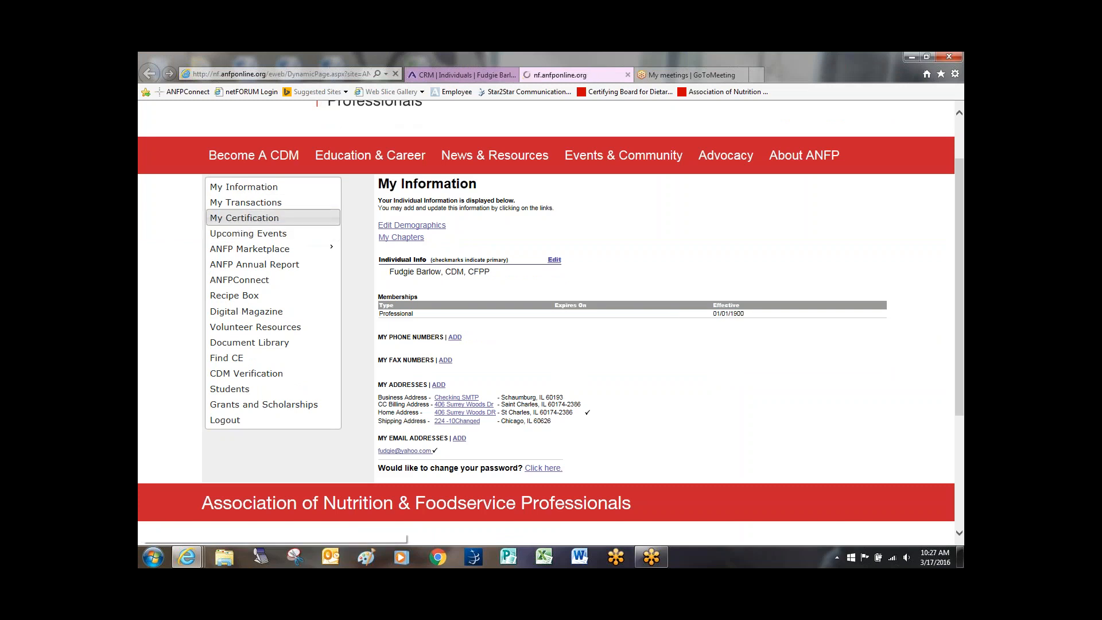
click(244, 217)
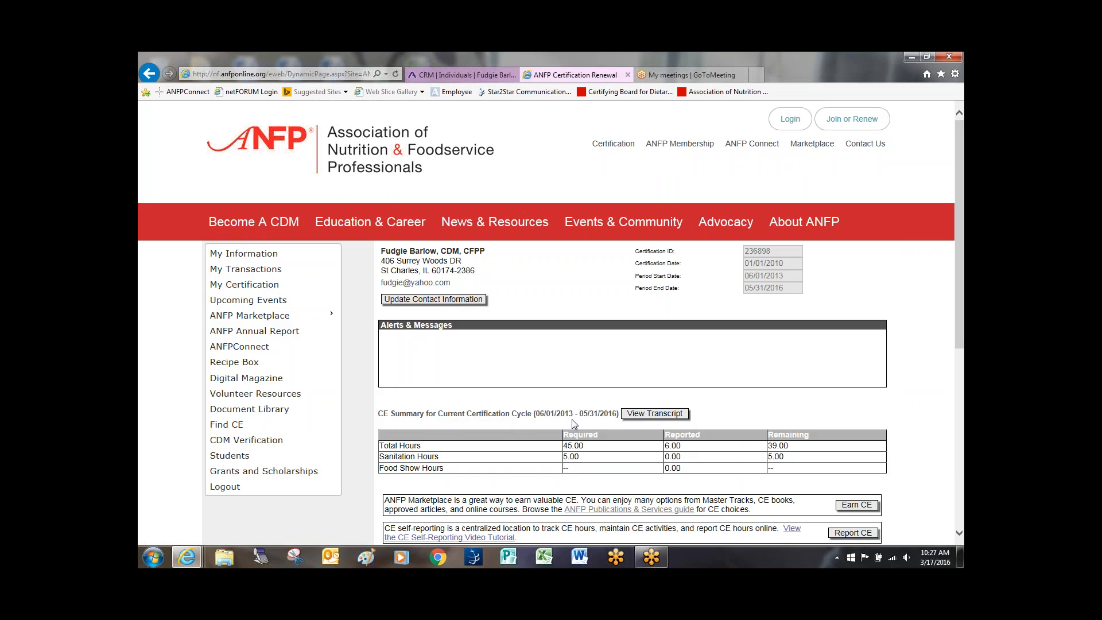
scroll(down, 3)
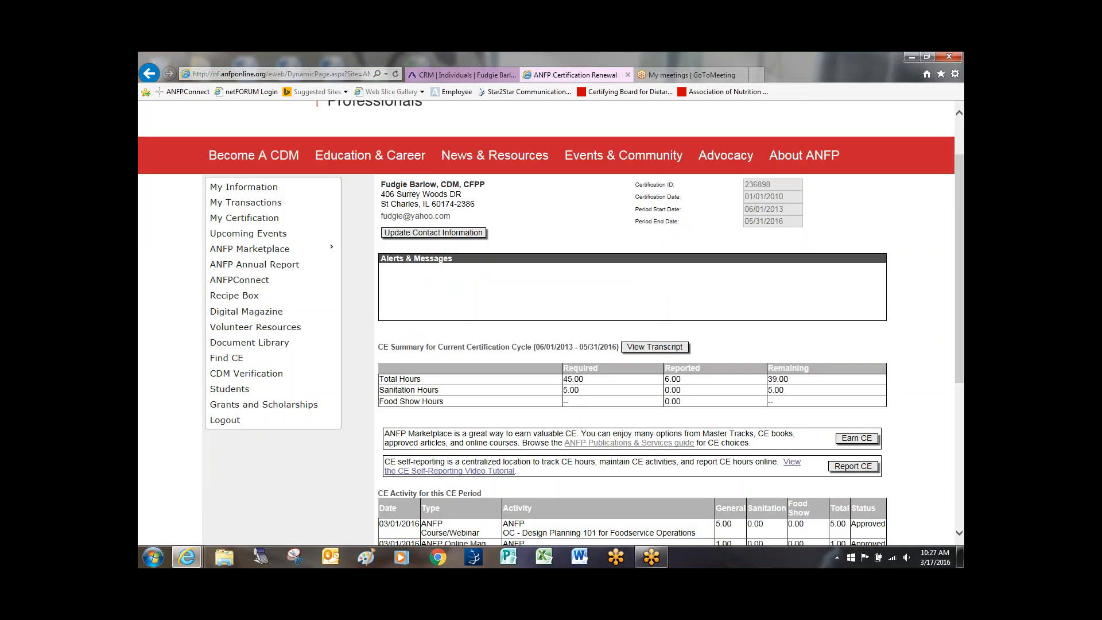
mouse_move(619, 315)
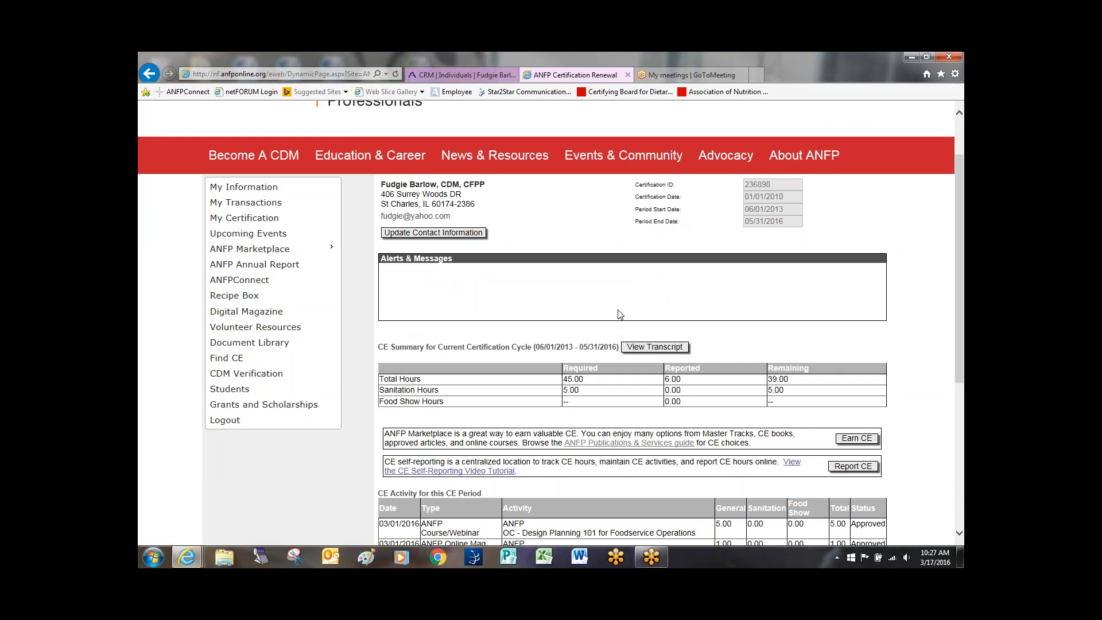
mouse_move(661, 303)
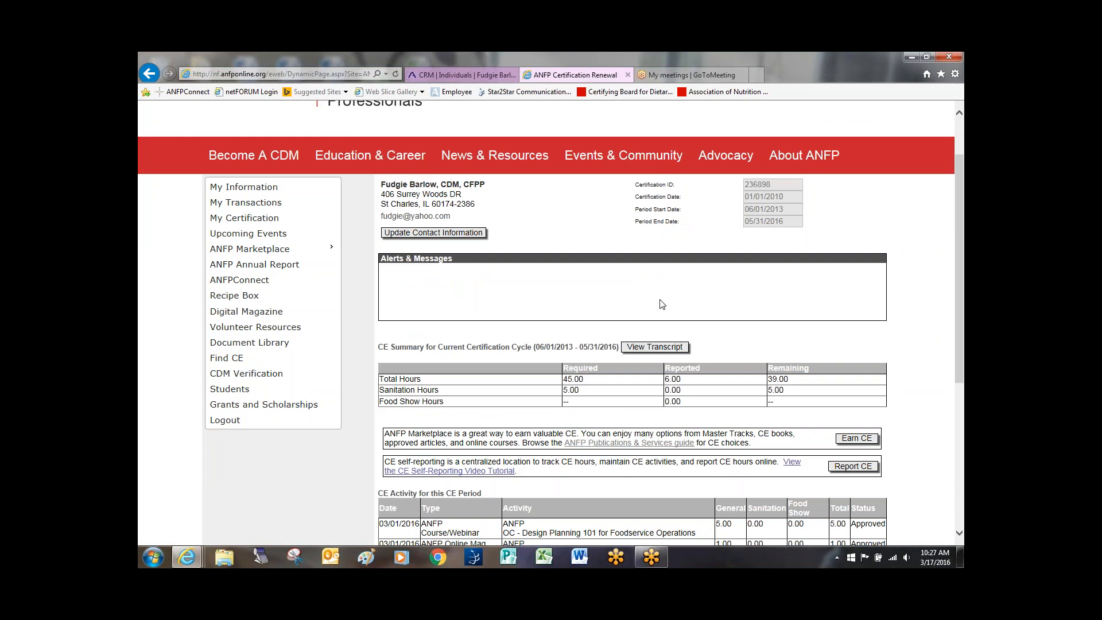
mouse_move(785, 251)
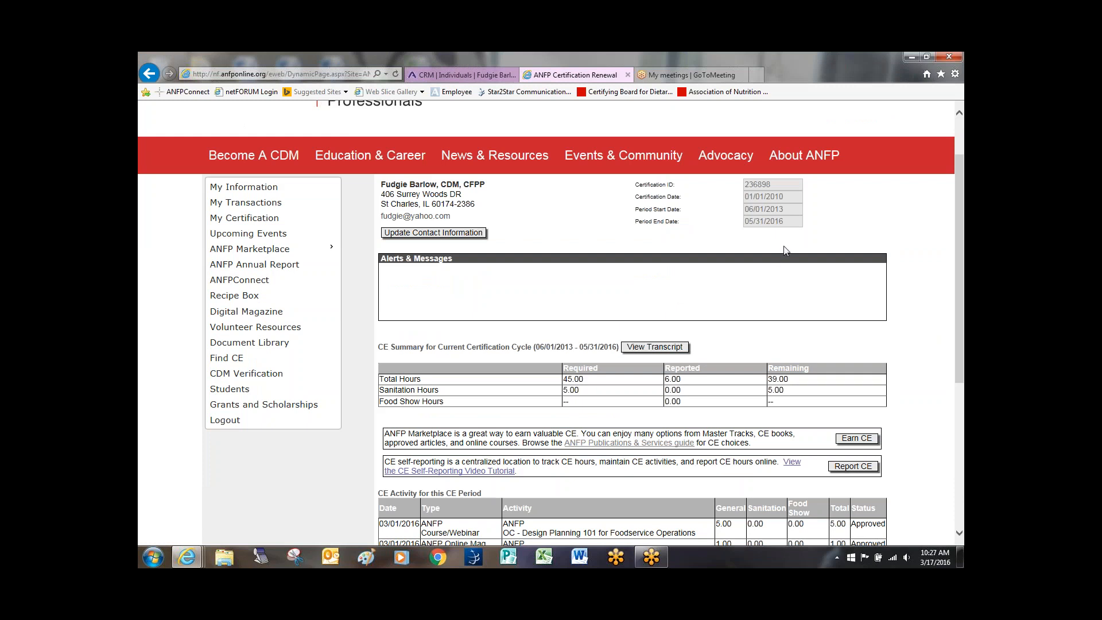
mouse_move(788, 187)
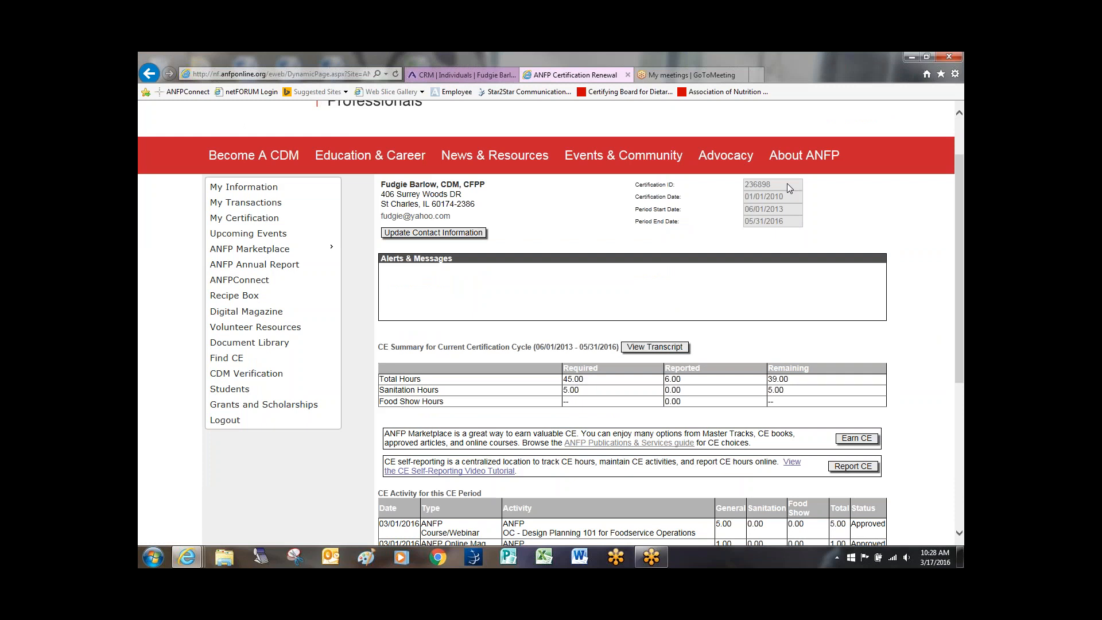
mouse_move(793, 202)
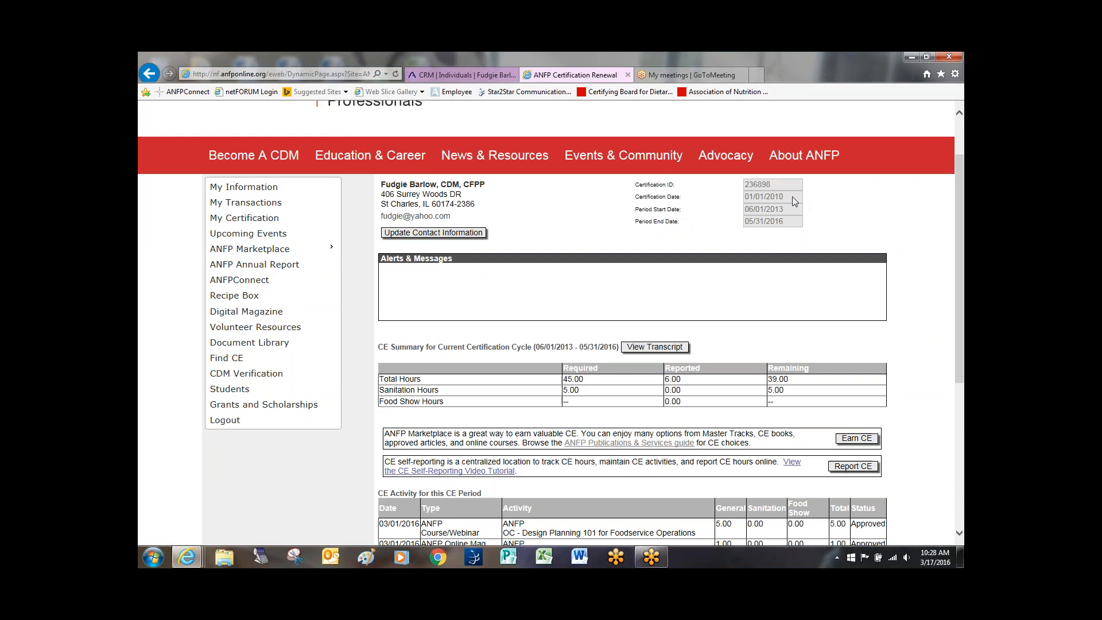
mouse_move(803, 214)
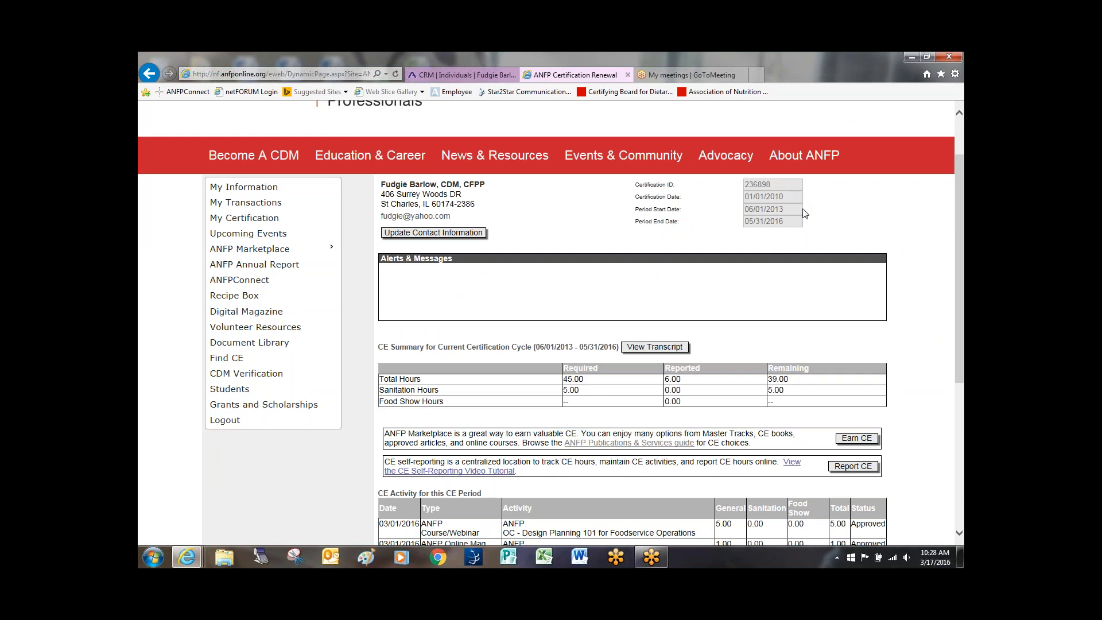
mouse_move(793, 226)
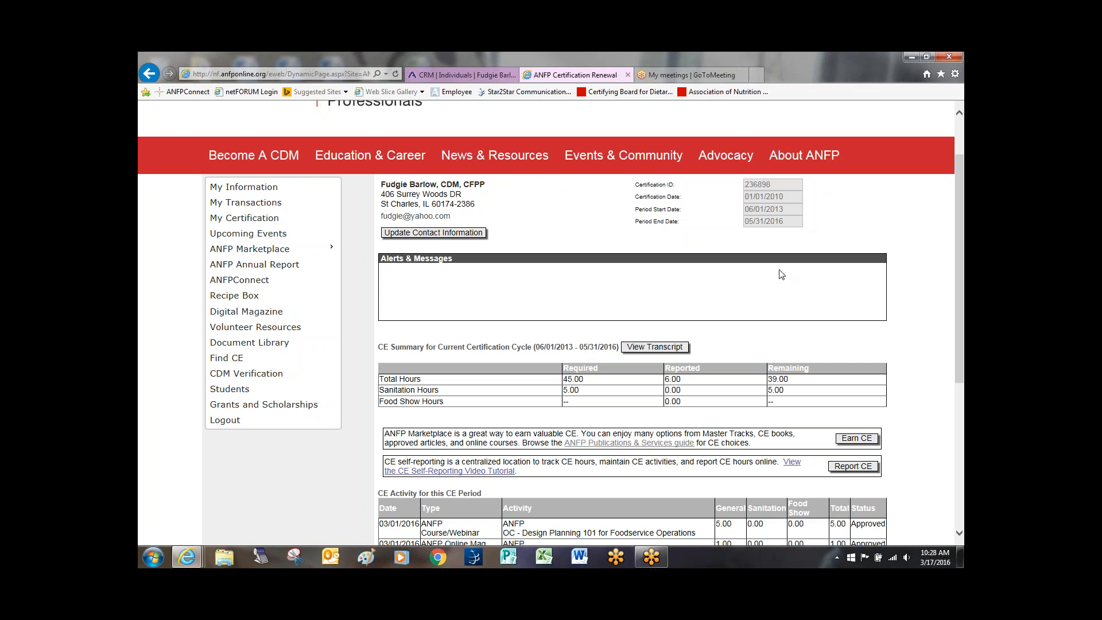
scroll(down, 3)
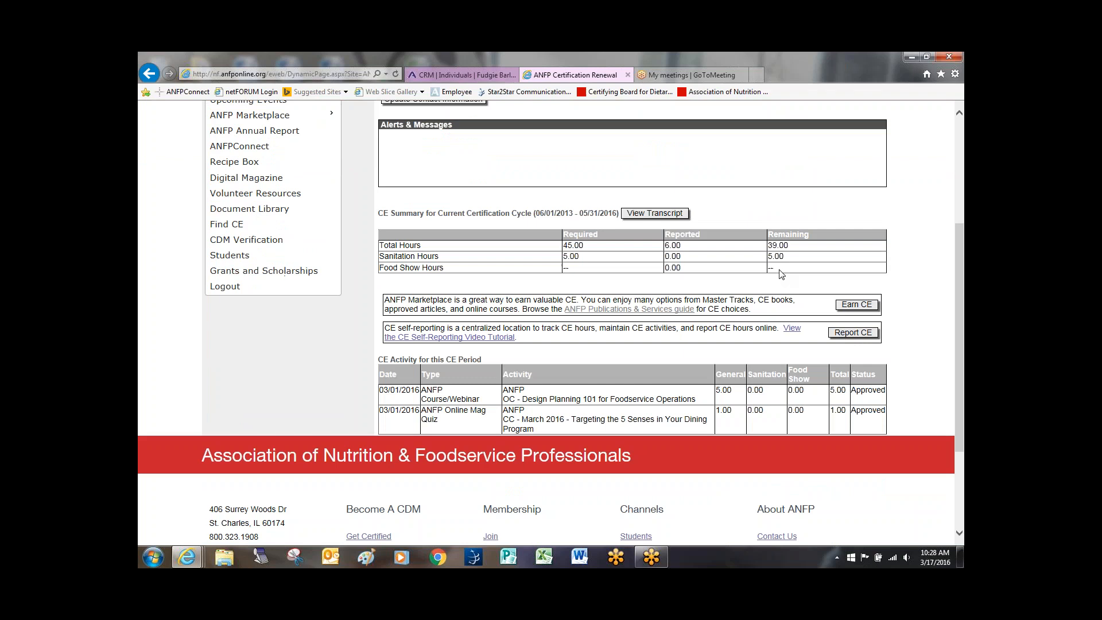
mouse_move(734, 291)
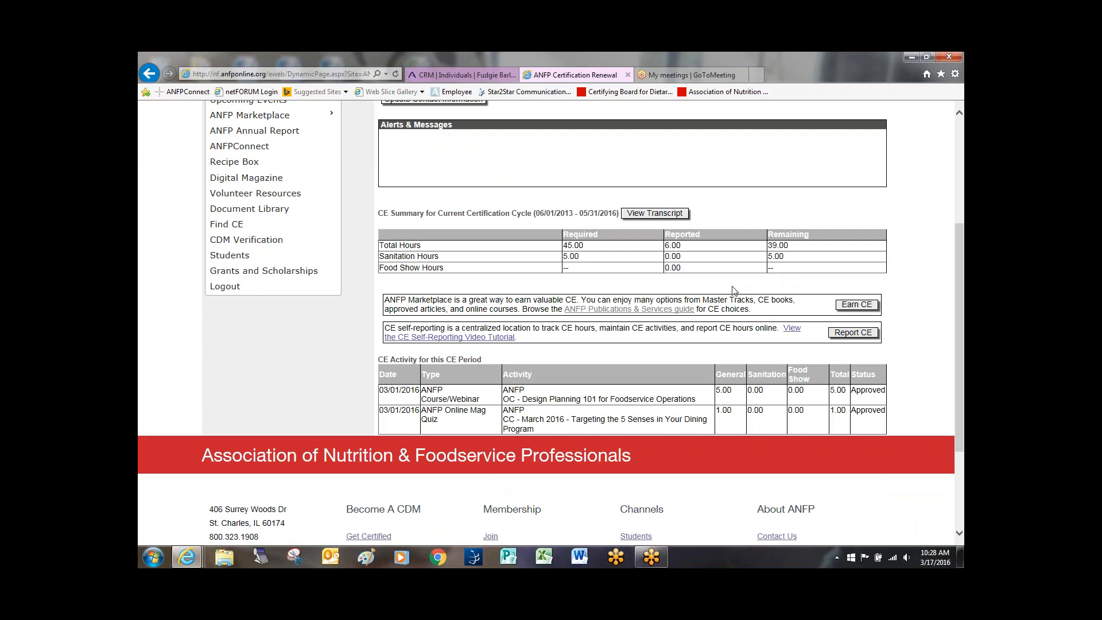
mouse_move(611, 252)
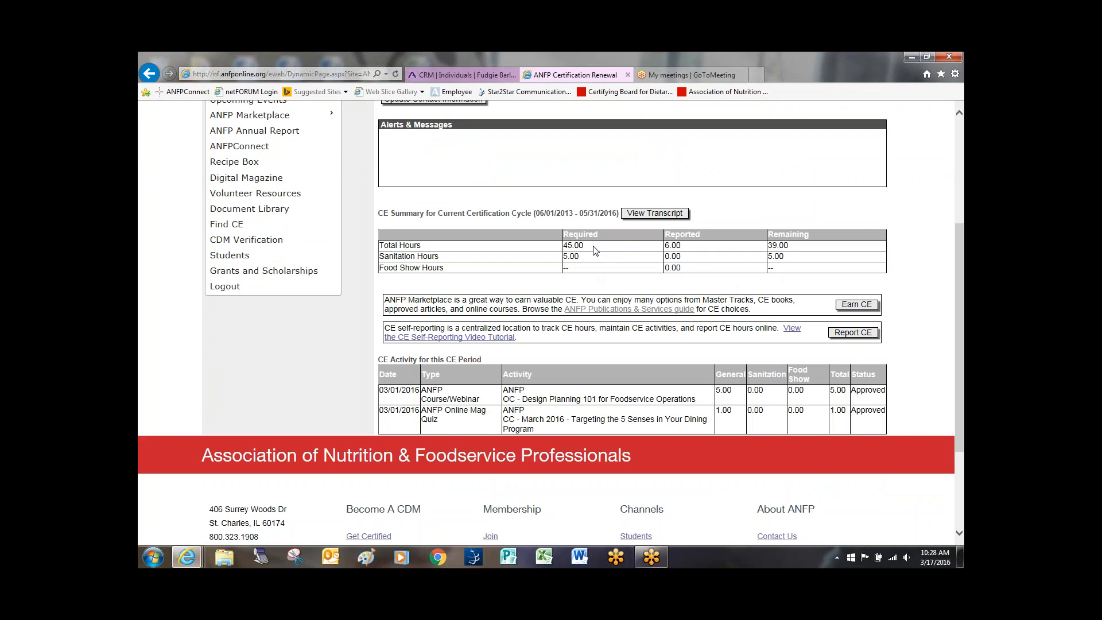
mouse_move(592, 262)
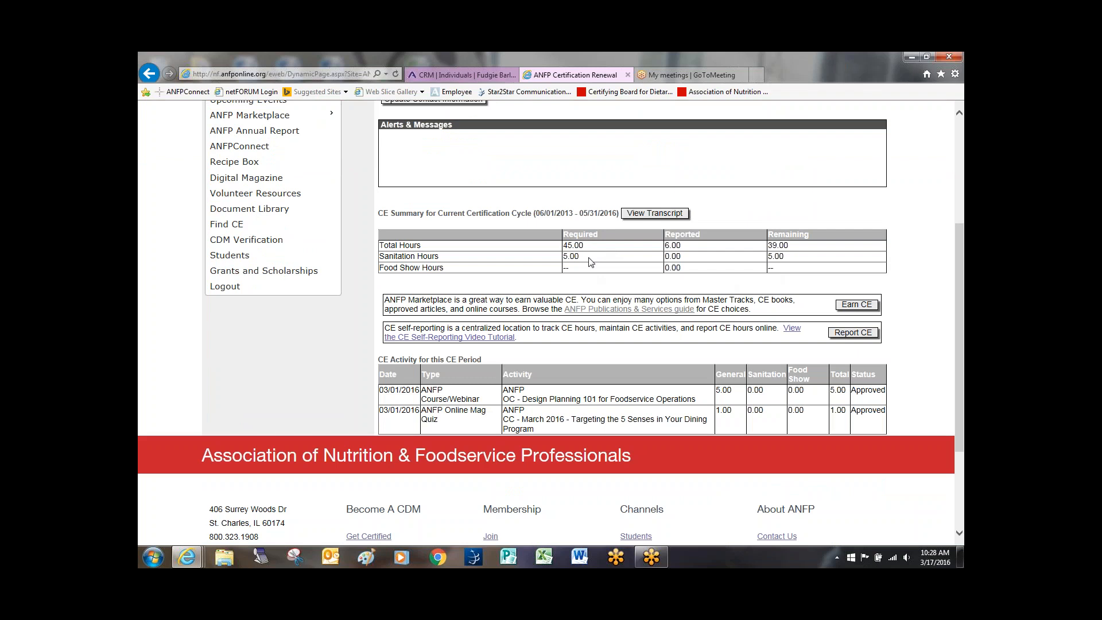
mouse_move(700, 247)
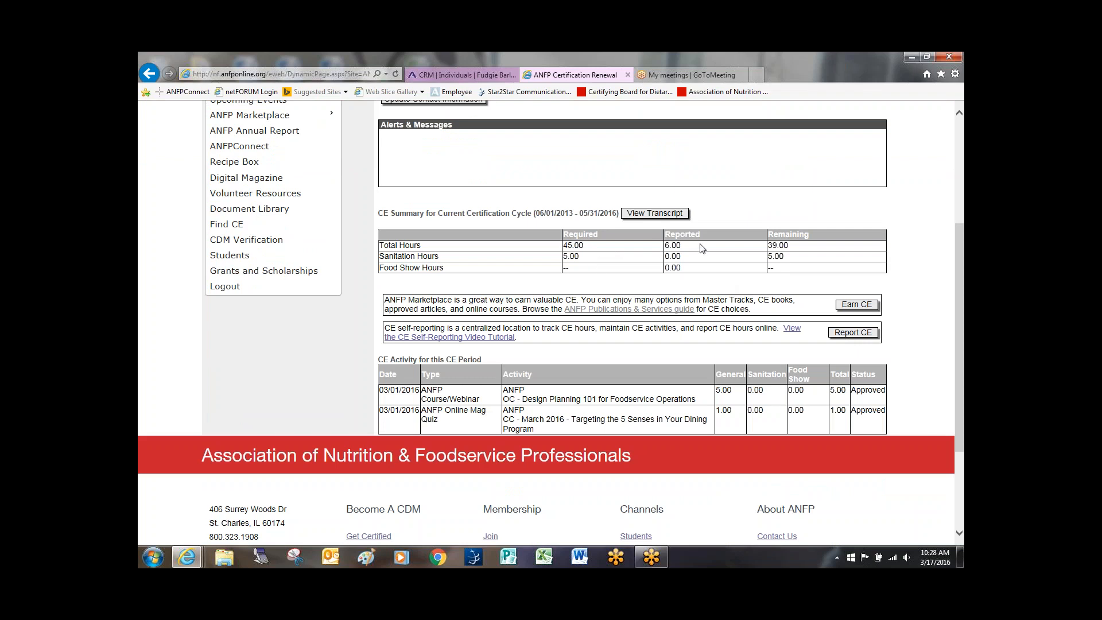
mouse_move(701, 254)
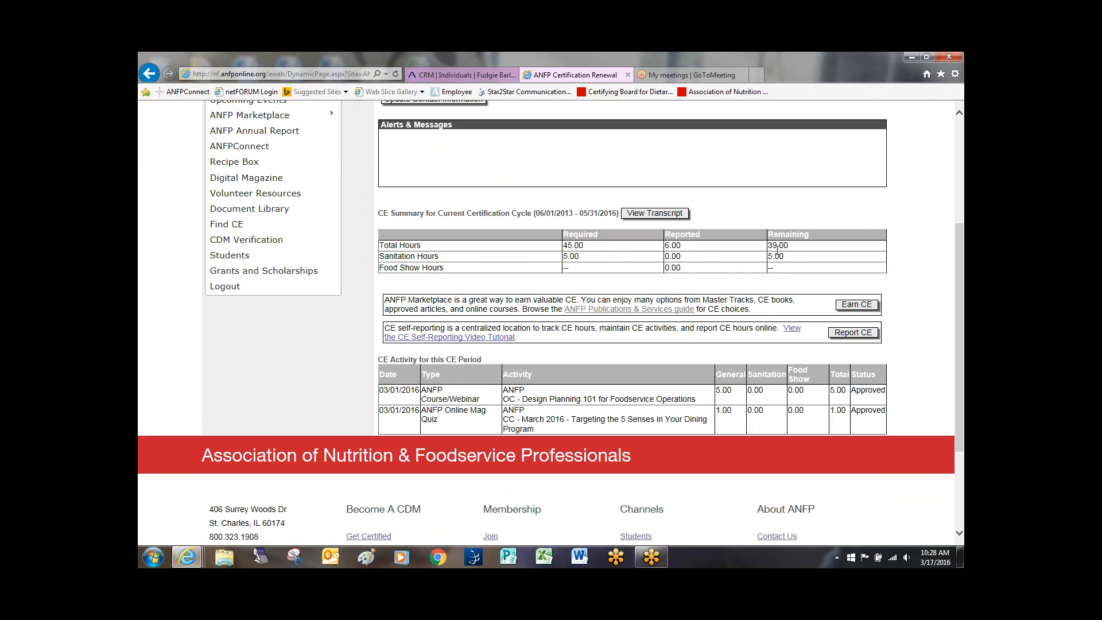
mouse_move(781, 327)
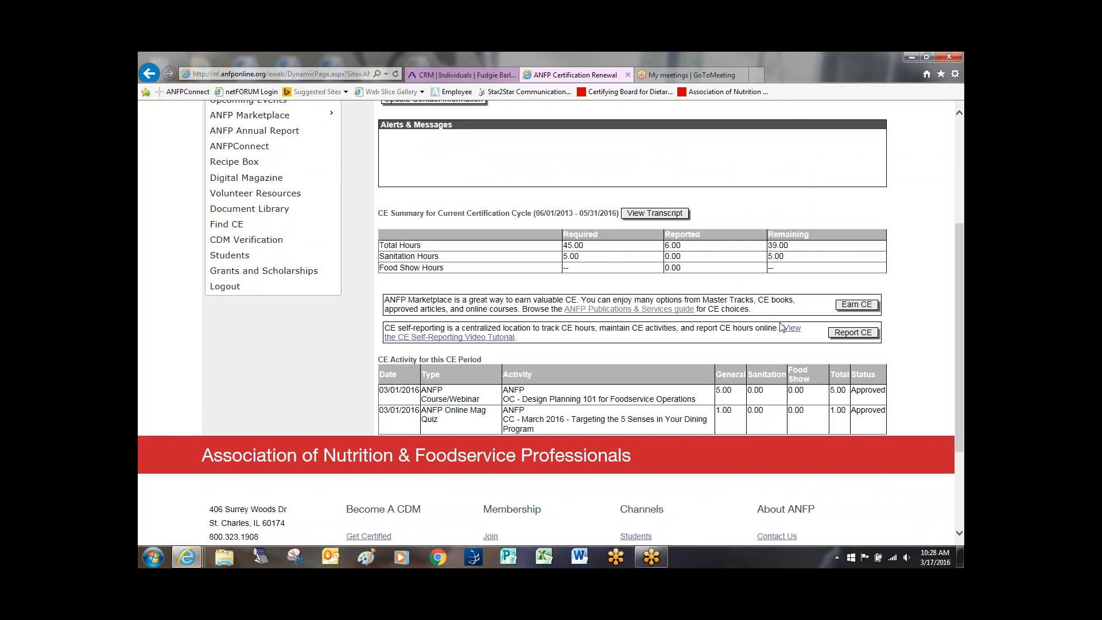
mouse_move(812, 354)
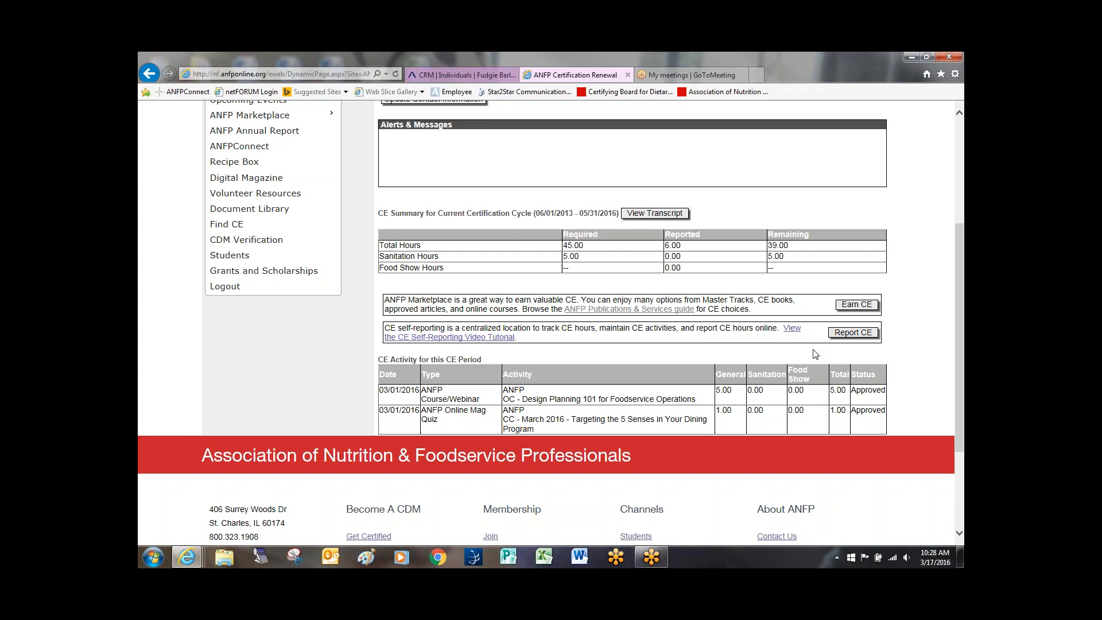
mouse_move(857, 344)
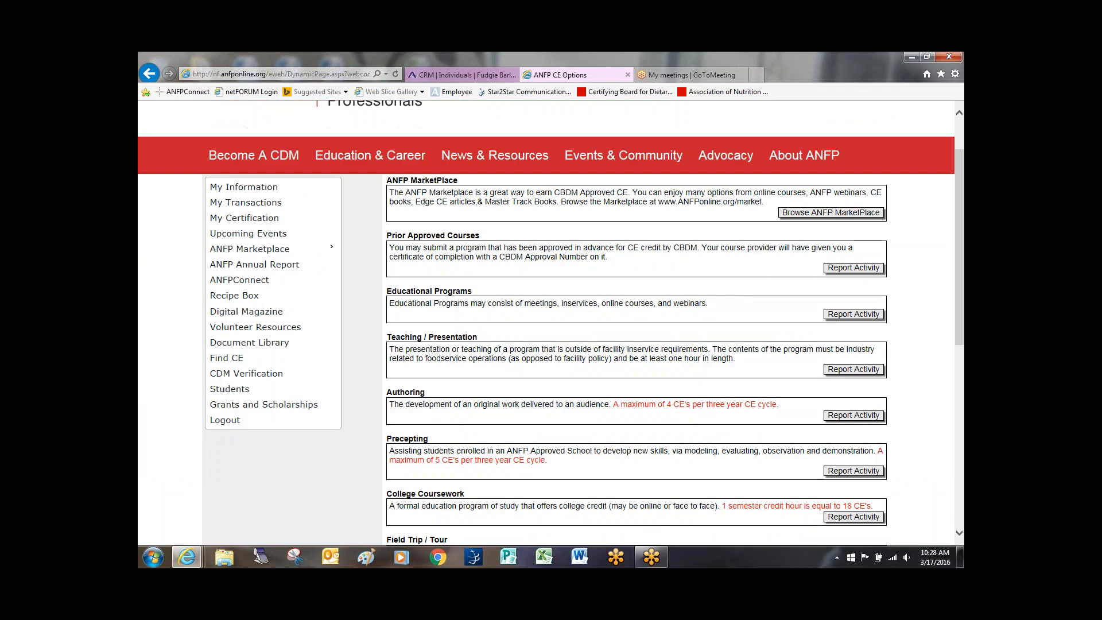
scroll(down, 3)
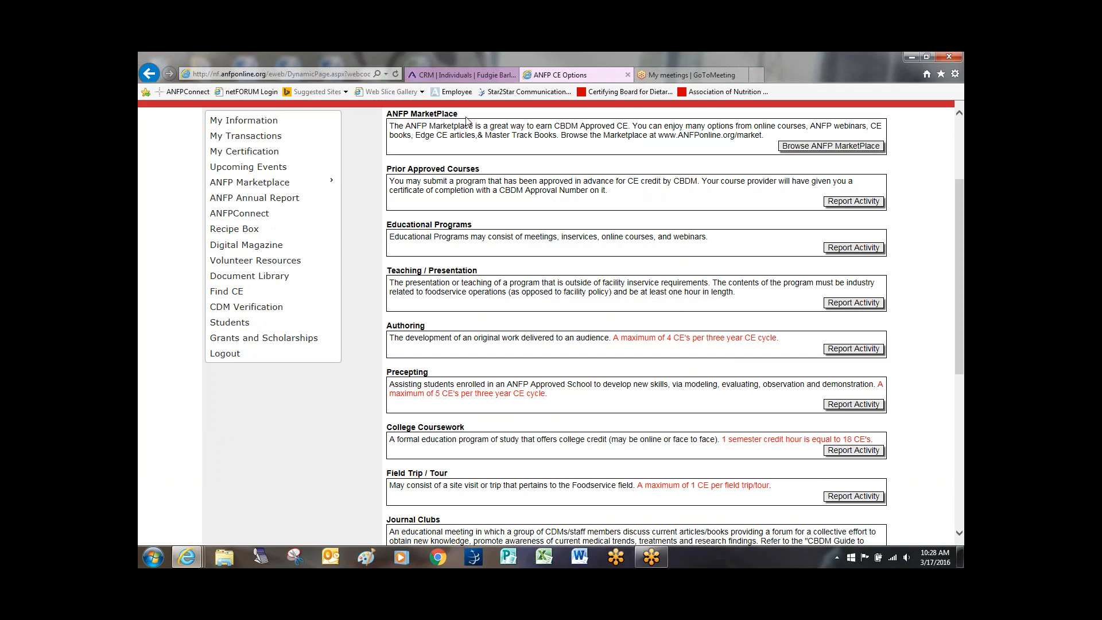
mouse_move(512, 291)
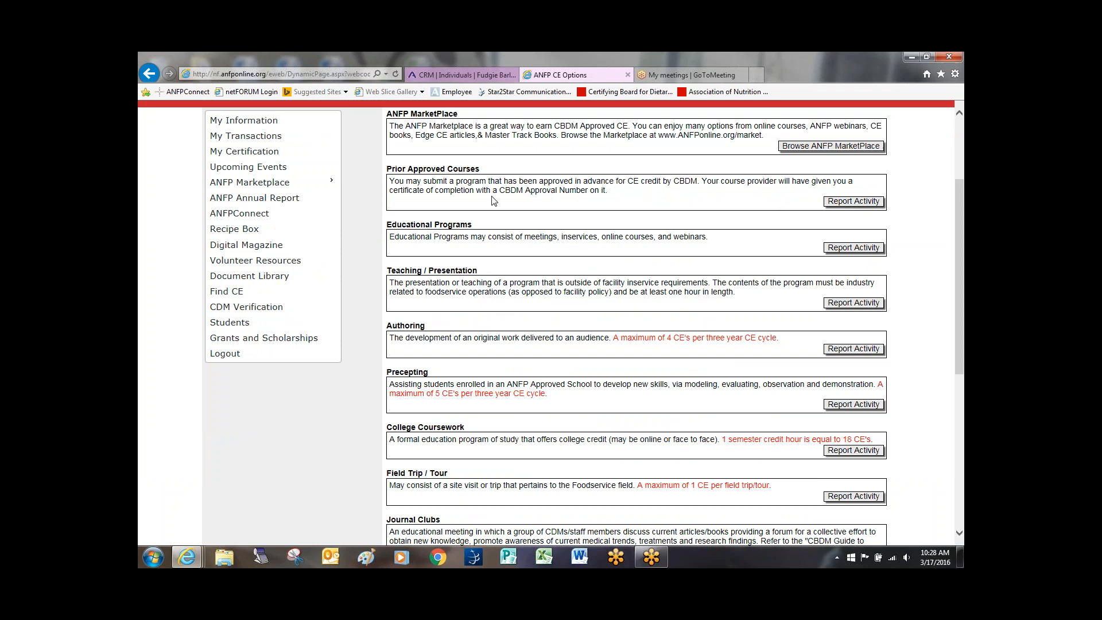
mouse_move(475, 231)
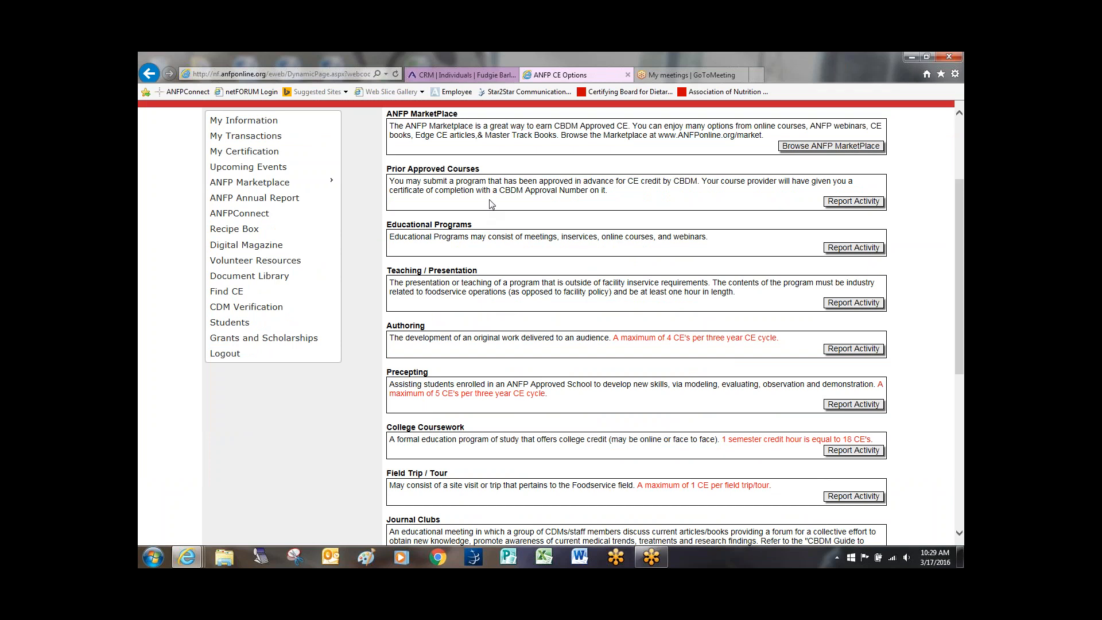
mouse_move(484, 249)
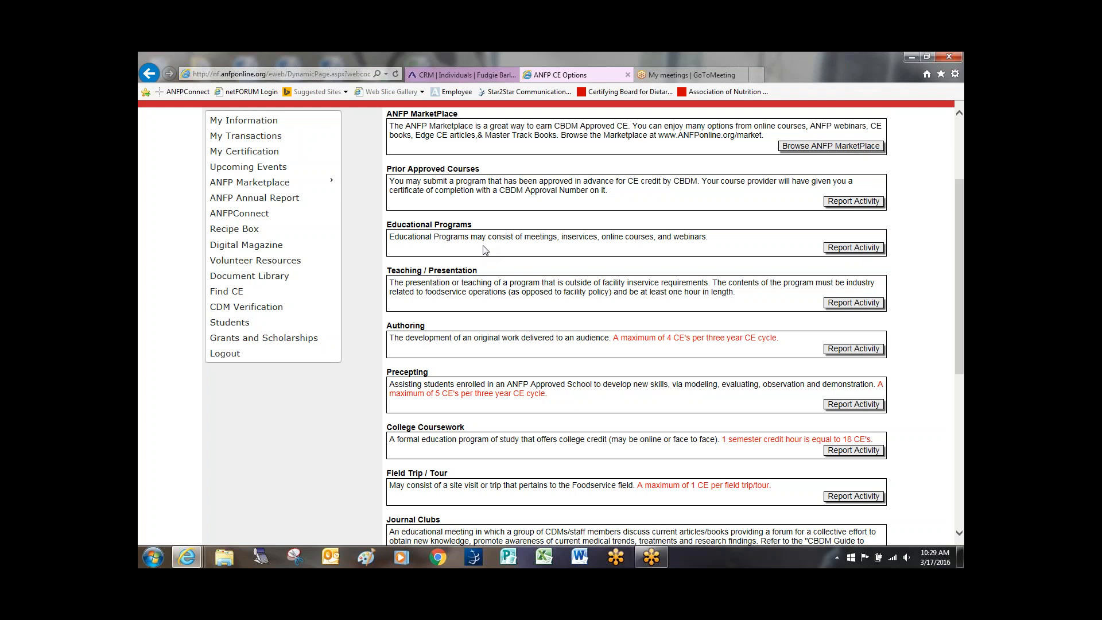
mouse_move(501, 201)
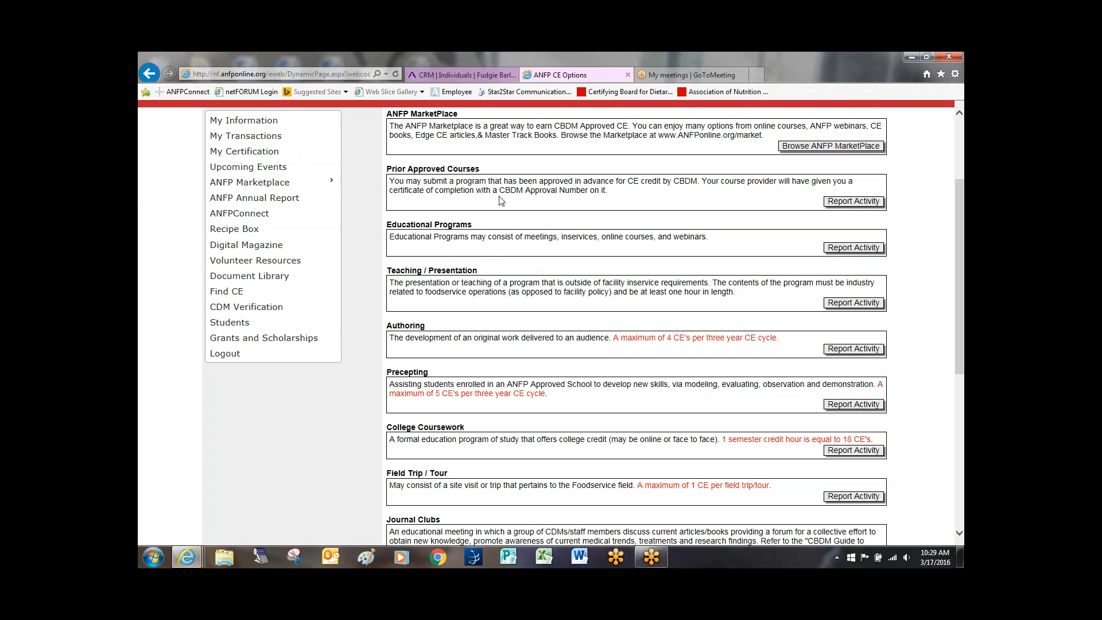
mouse_move(444, 283)
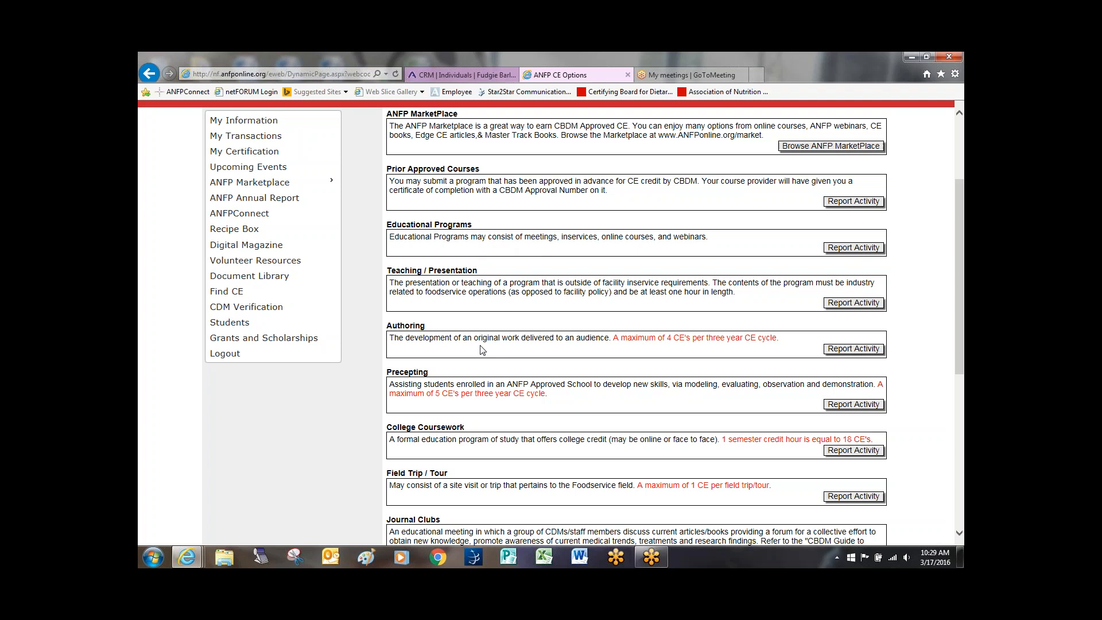
mouse_move(522, 324)
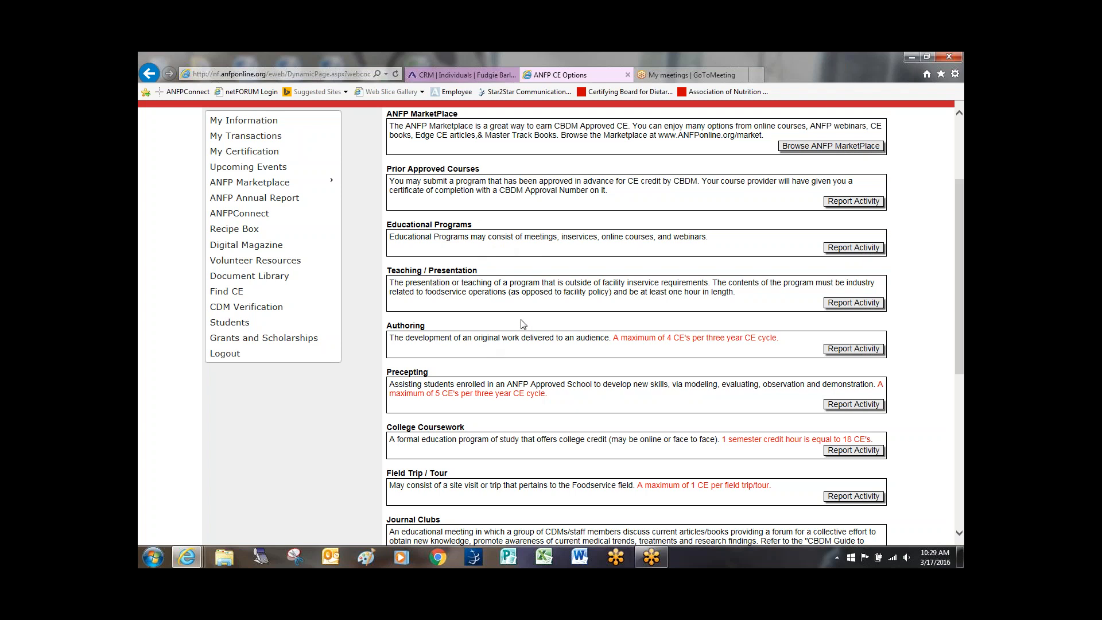
mouse_move(543, 304)
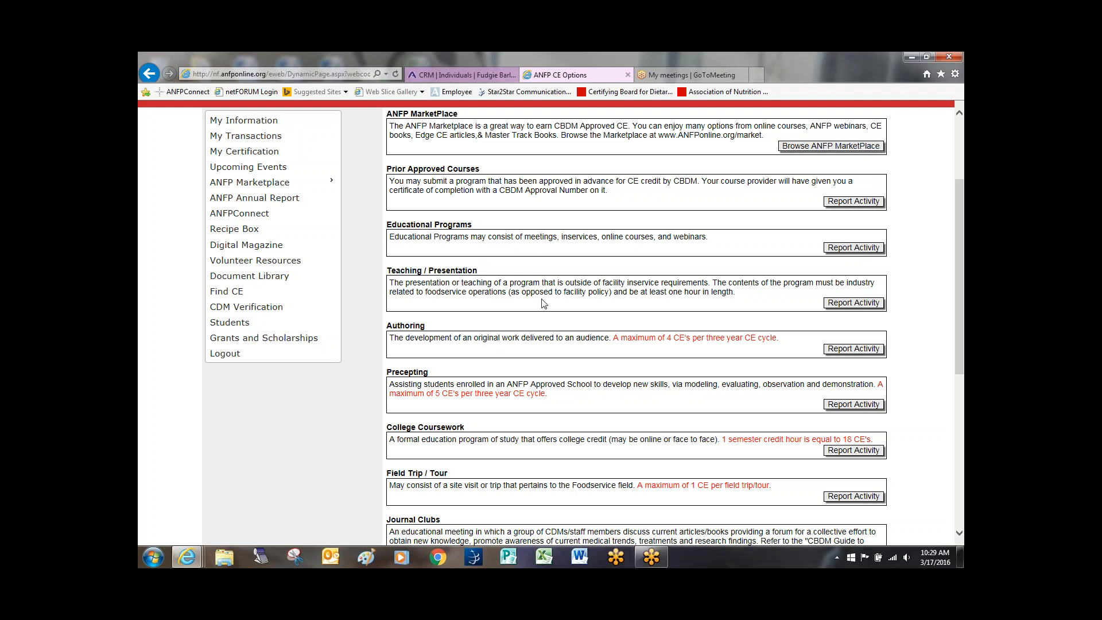
mouse_move(767, 217)
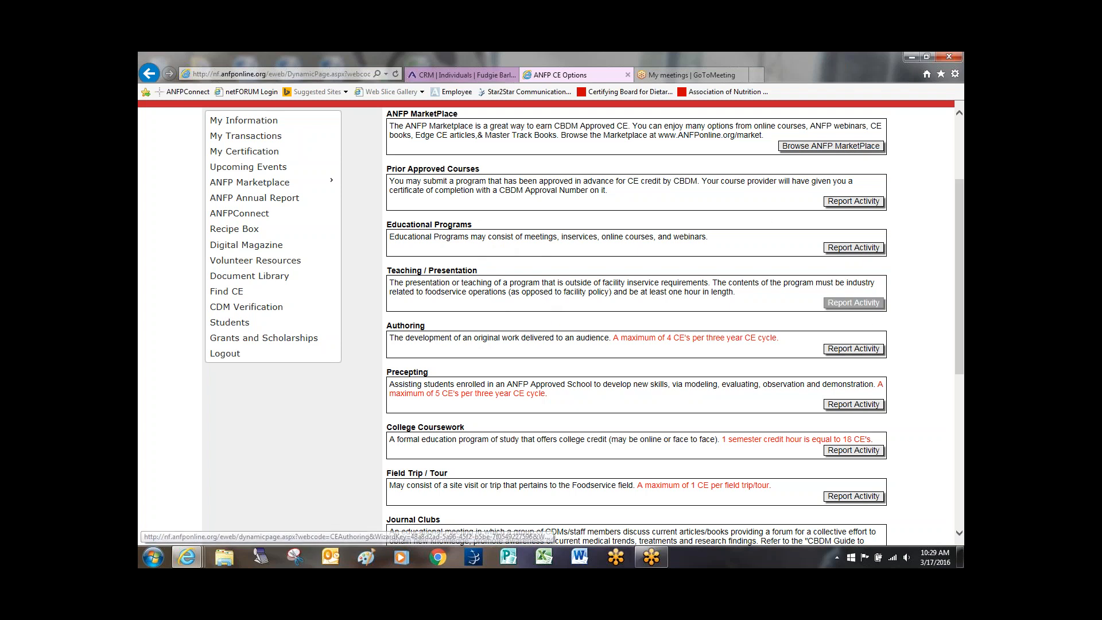
mouse_move(837, 223)
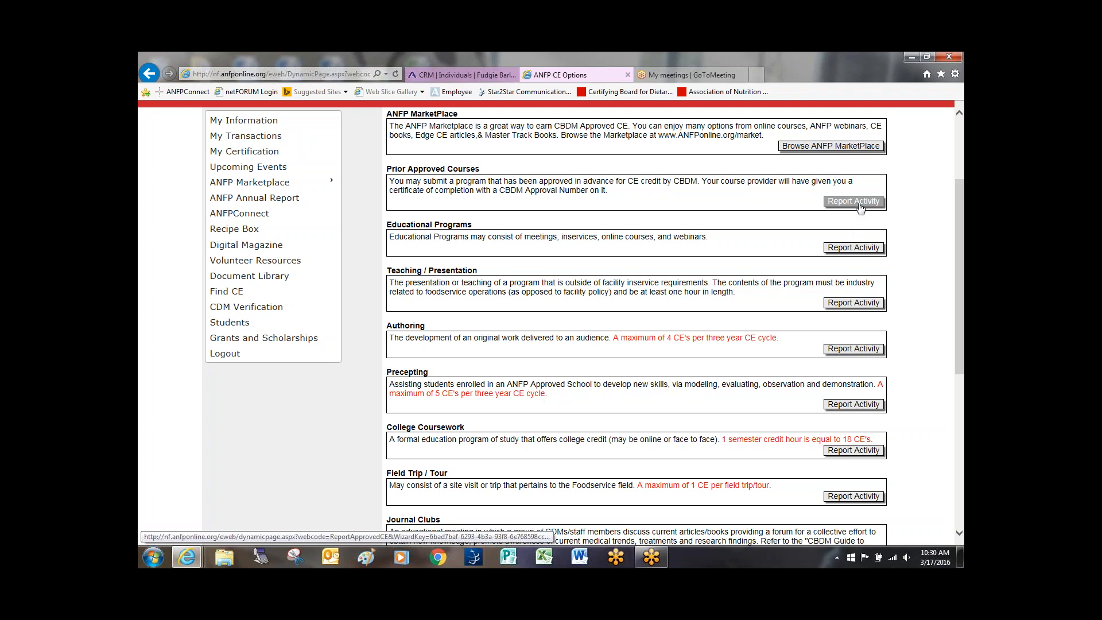
Report prior-approved program ID 162157, letting sponsor, title and 2.00 hours auto-fill
click(852, 202)
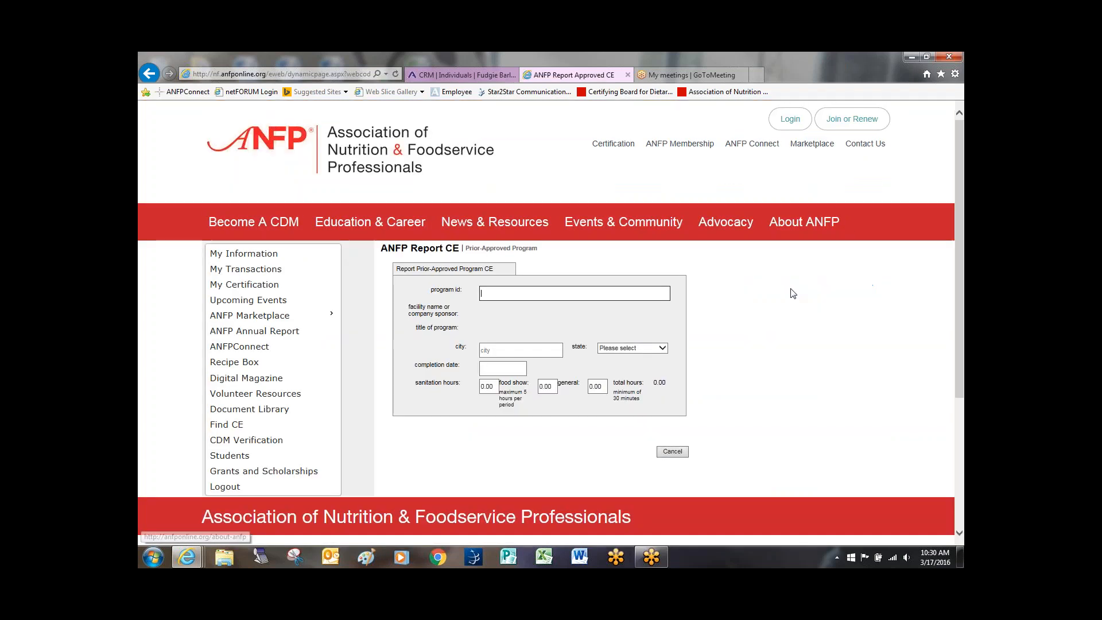
scroll(down, 3)
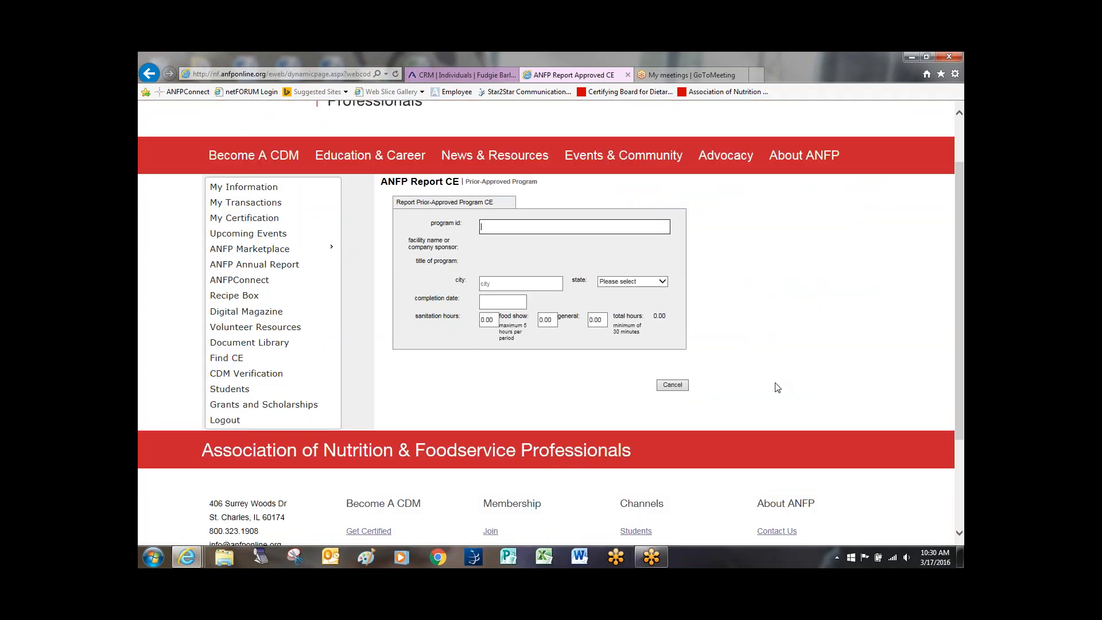
mouse_move(513, 226)
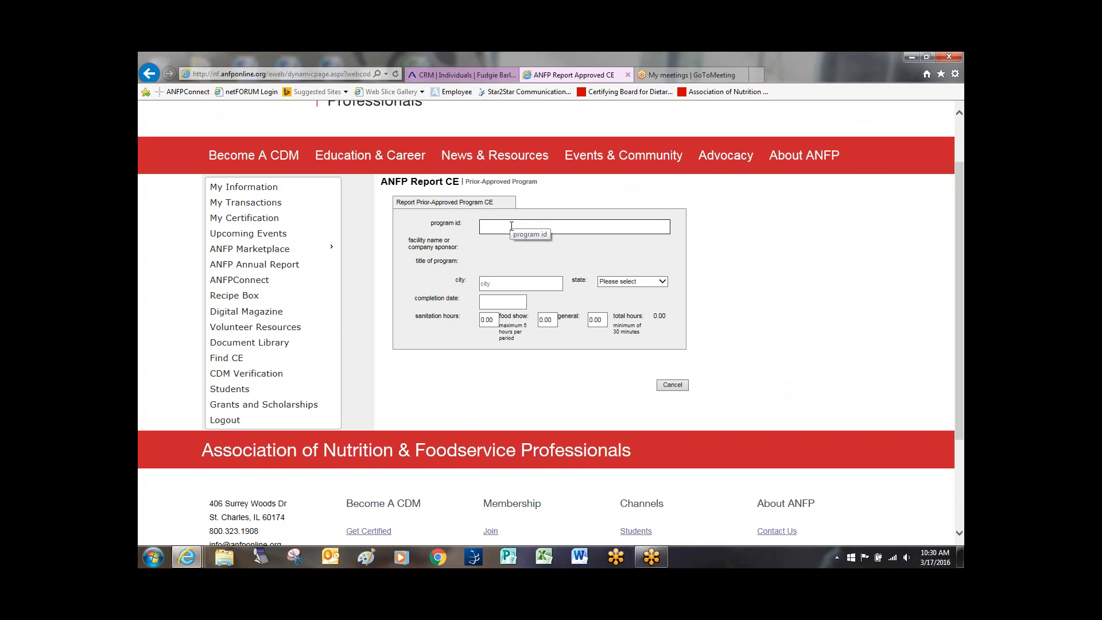
mouse_move(308, 396)
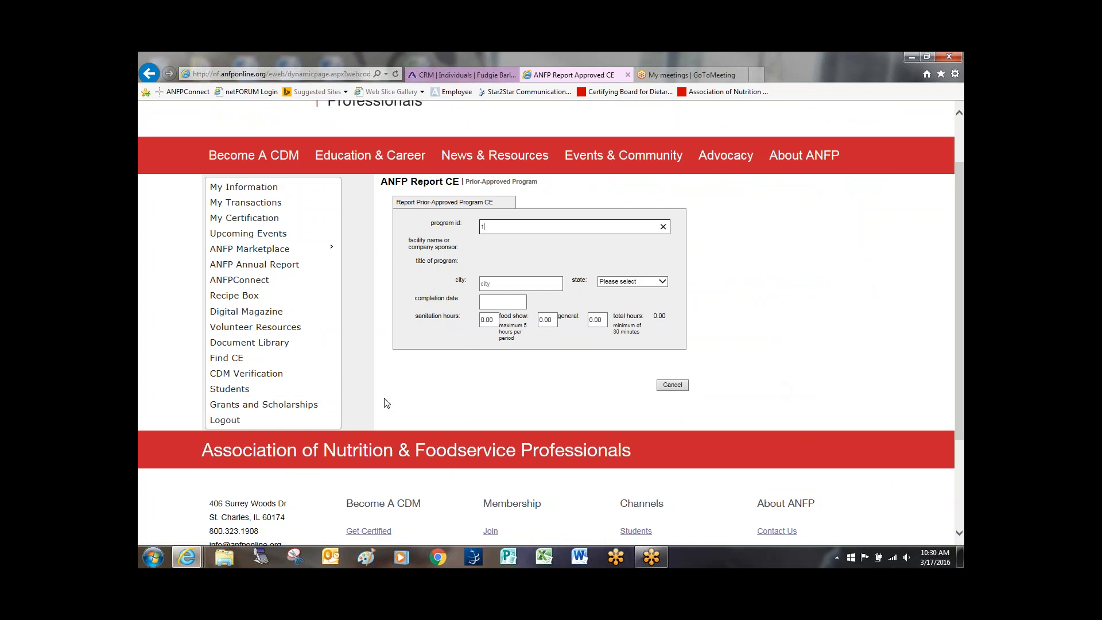
text(16215)
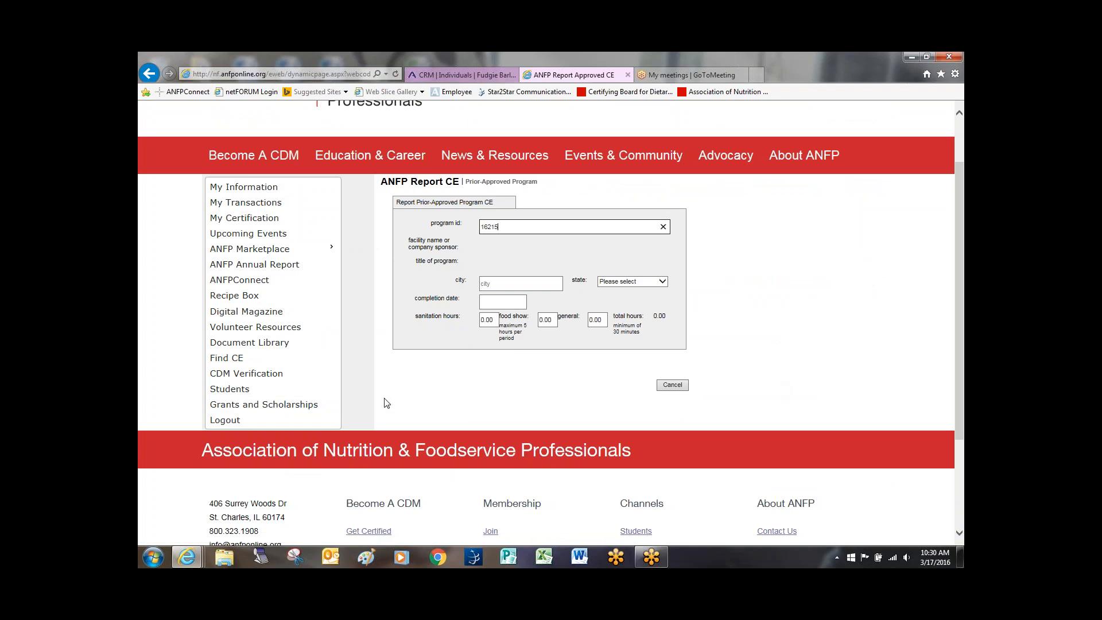
text(7)
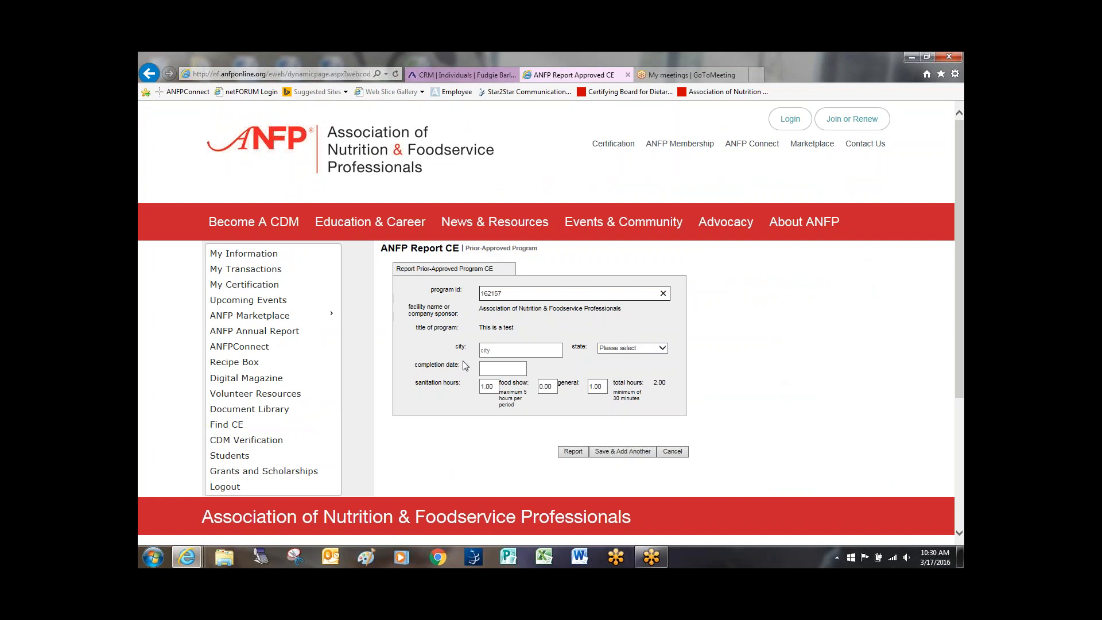
mouse_move(562, 391)
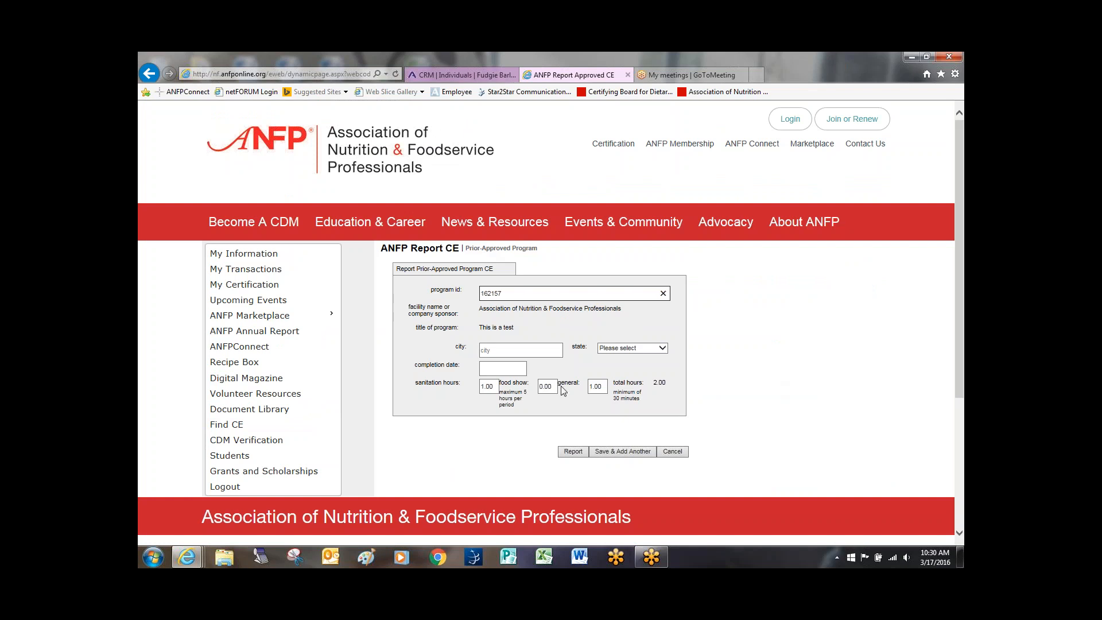
mouse_move(613, 399)
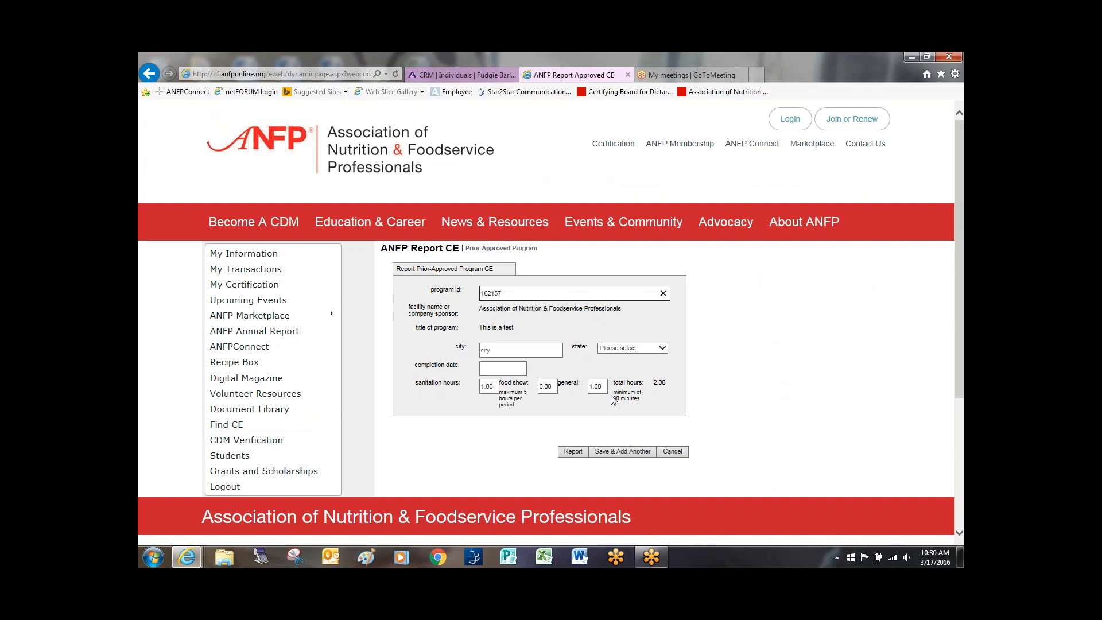
click(520, 350)
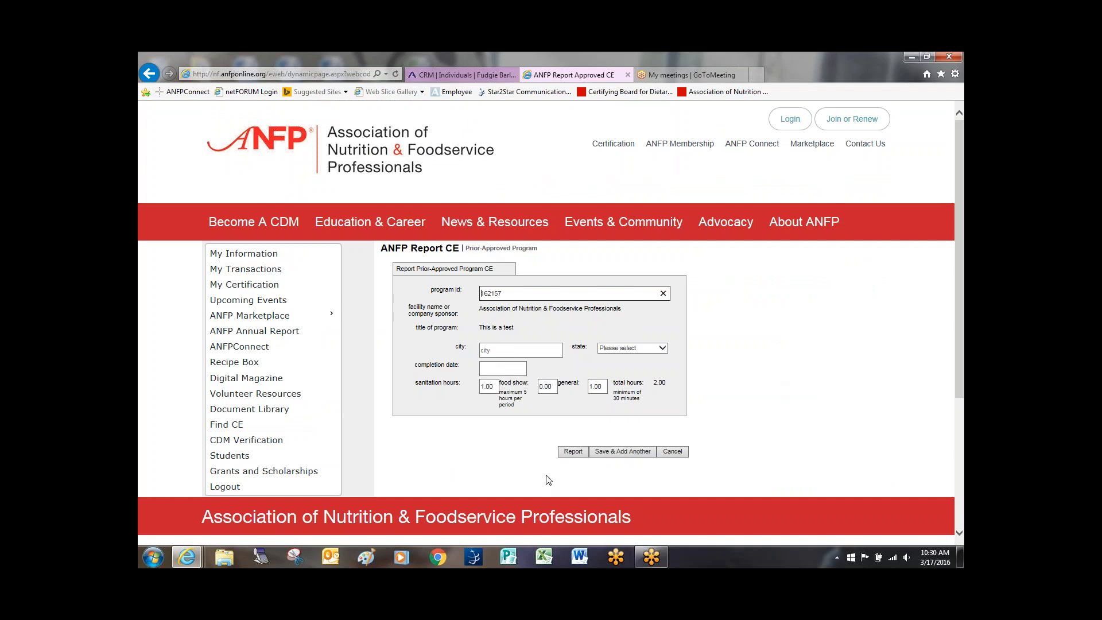
mouse_move(571, 451)
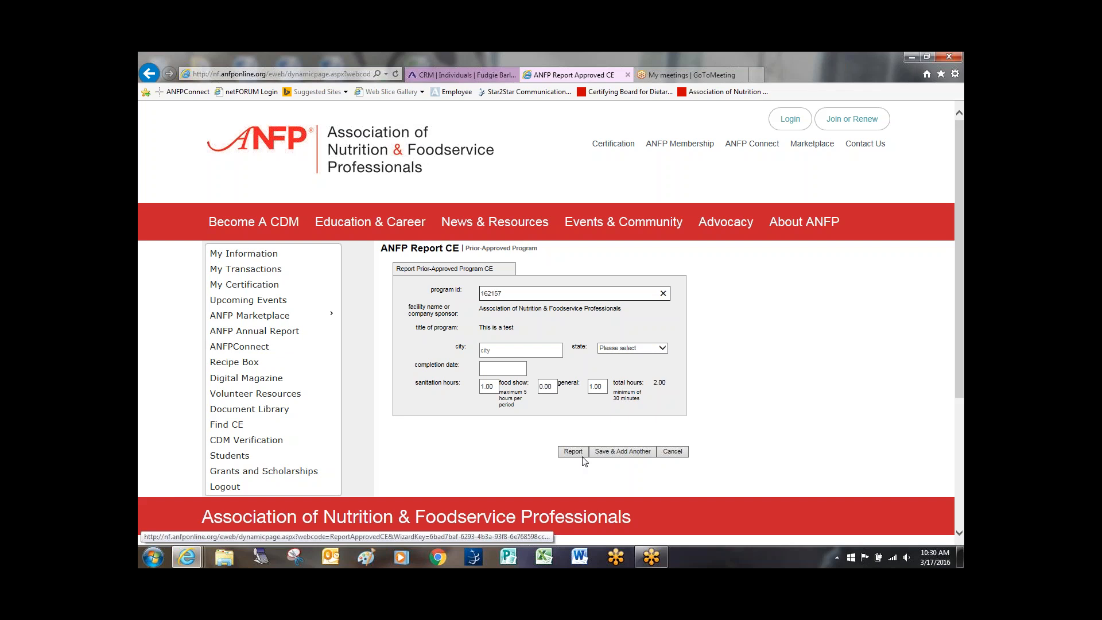
mouse_move(678, 456)
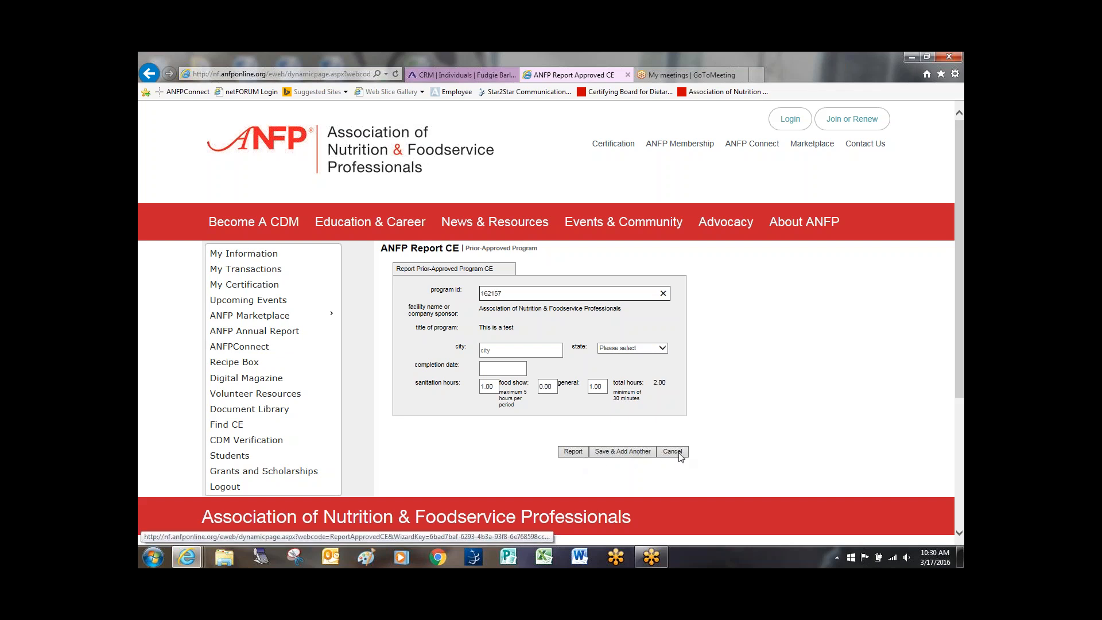
mouse_move(272, 300)
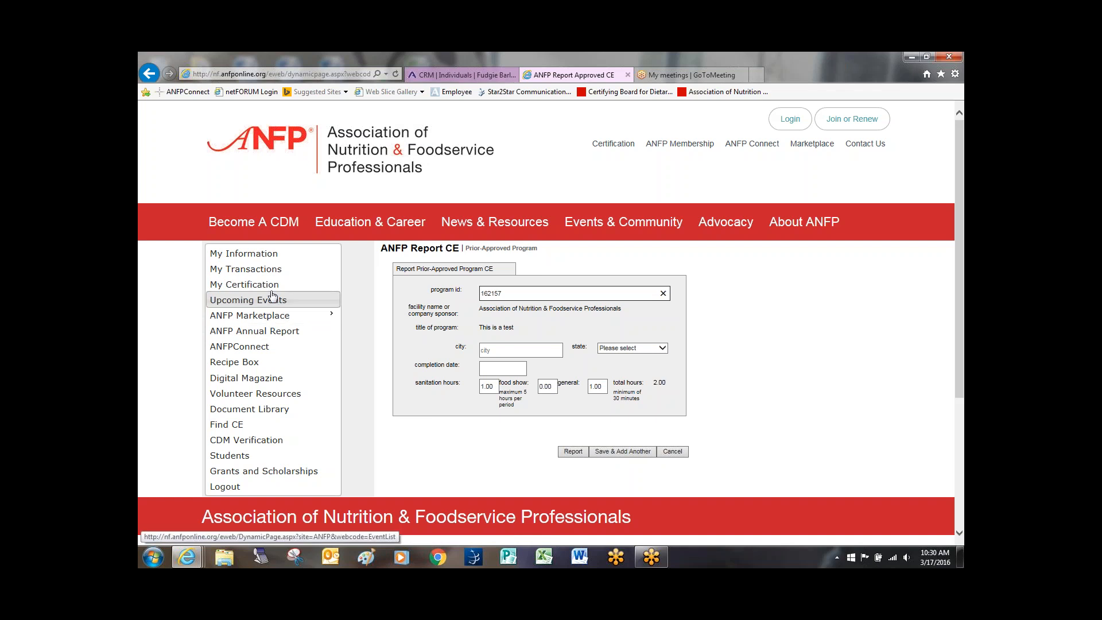
Return to the certification summary showing 6.00 of 45 CE hours and two approved activities
click(243, 284)
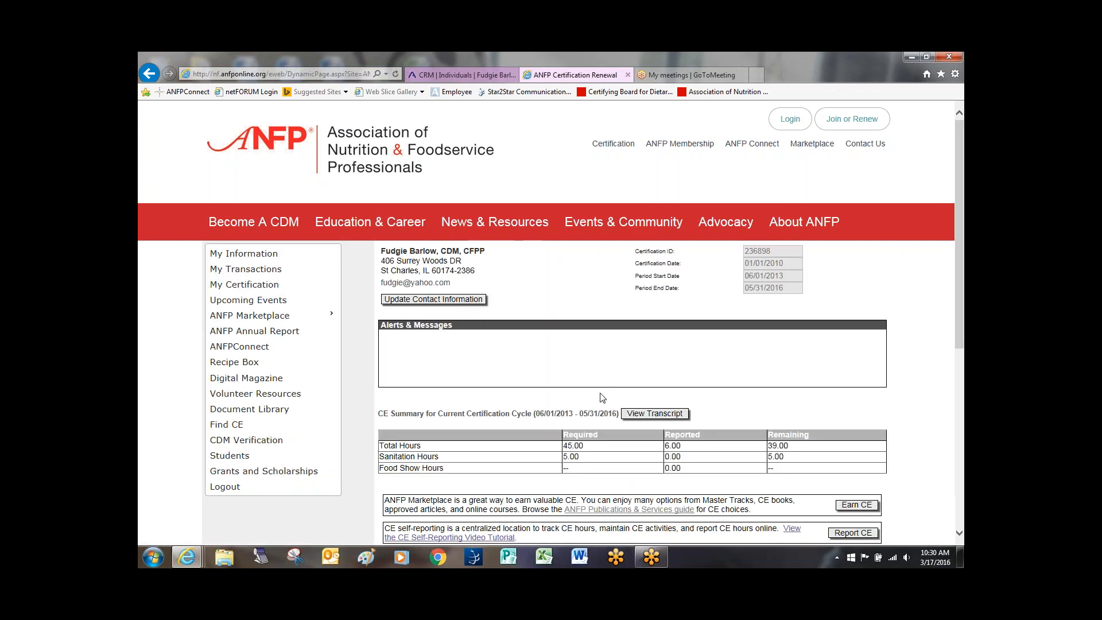
scroll(down, 3)
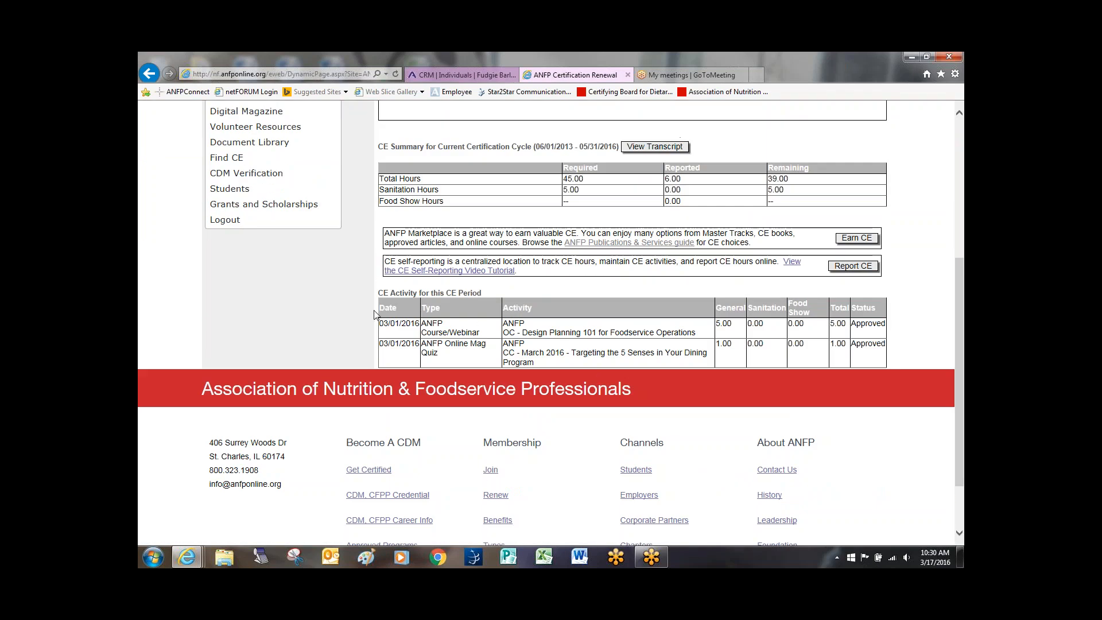
mouse_move(666, 334)
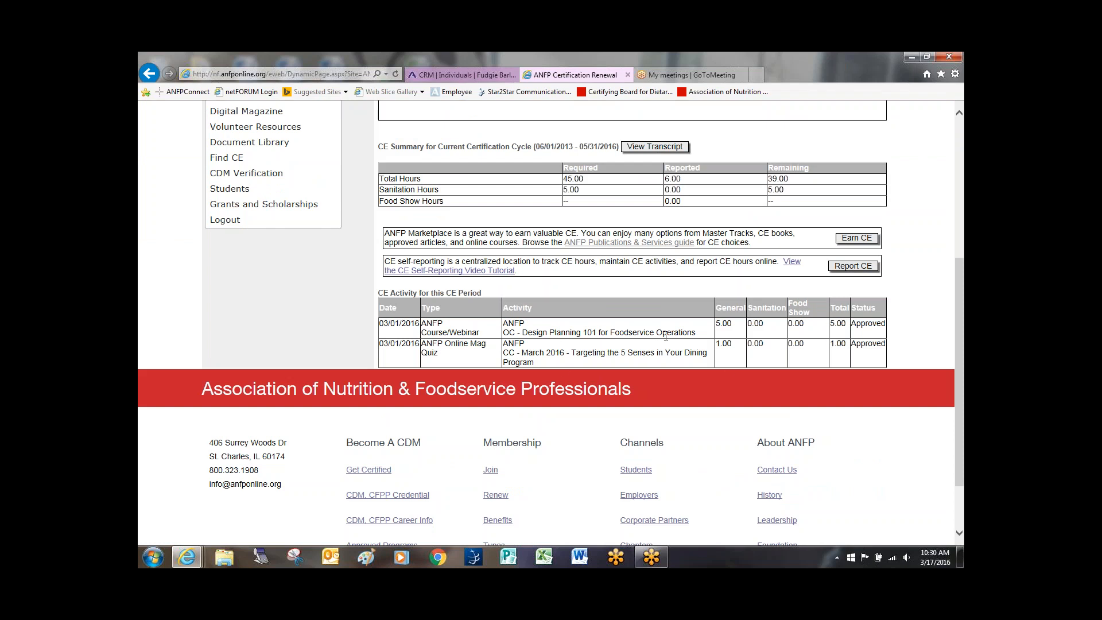
mouse_move(472, 336)
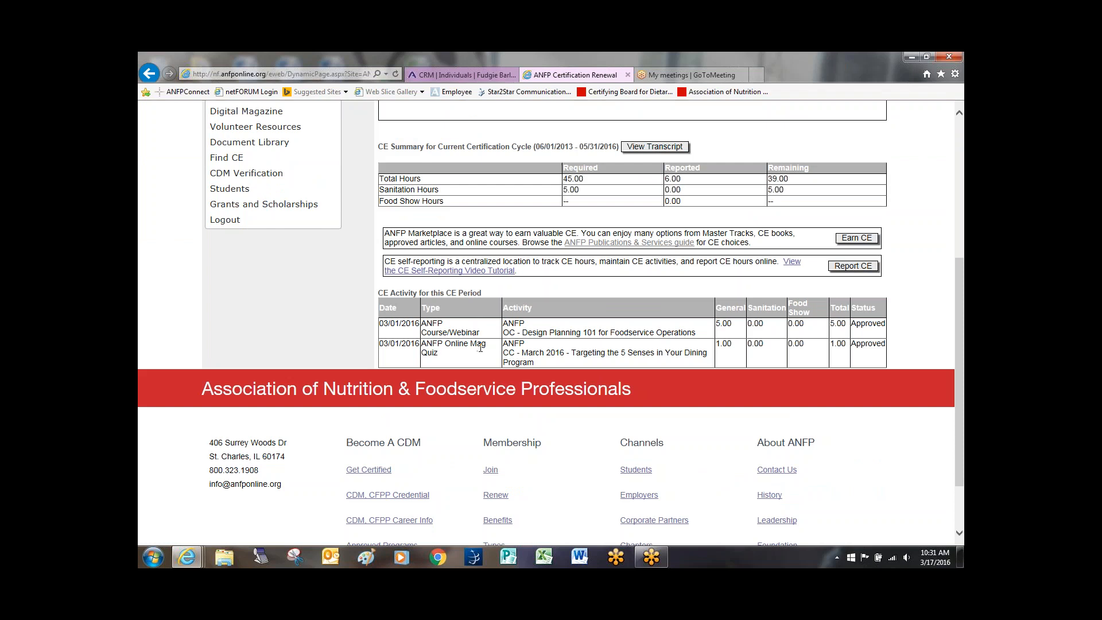
mouse_move(853, 282)
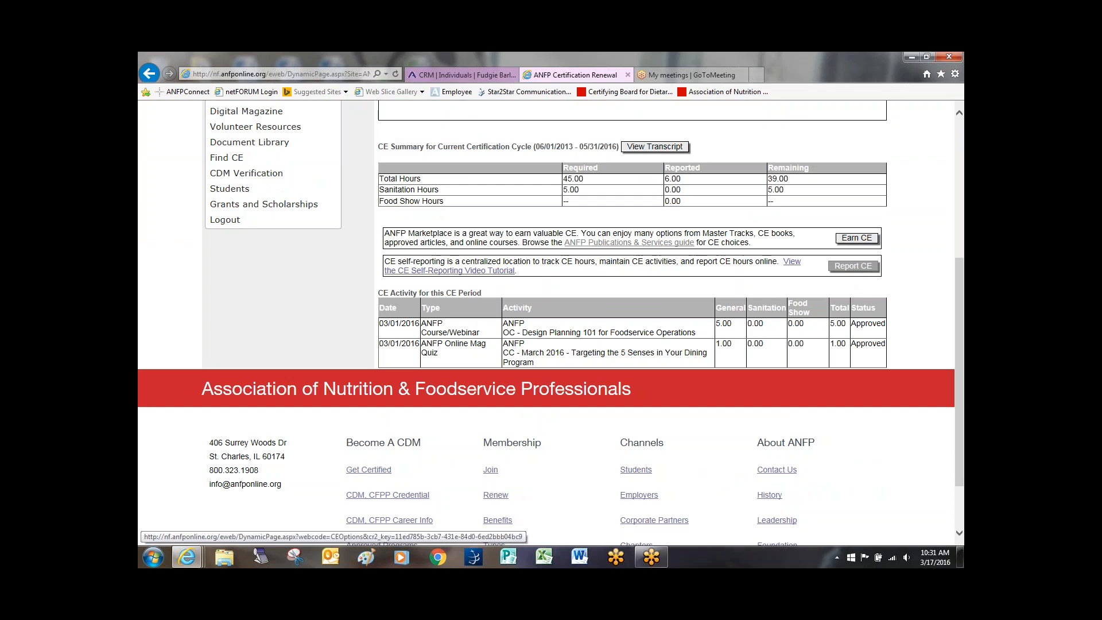
mouse_move(849, 285)
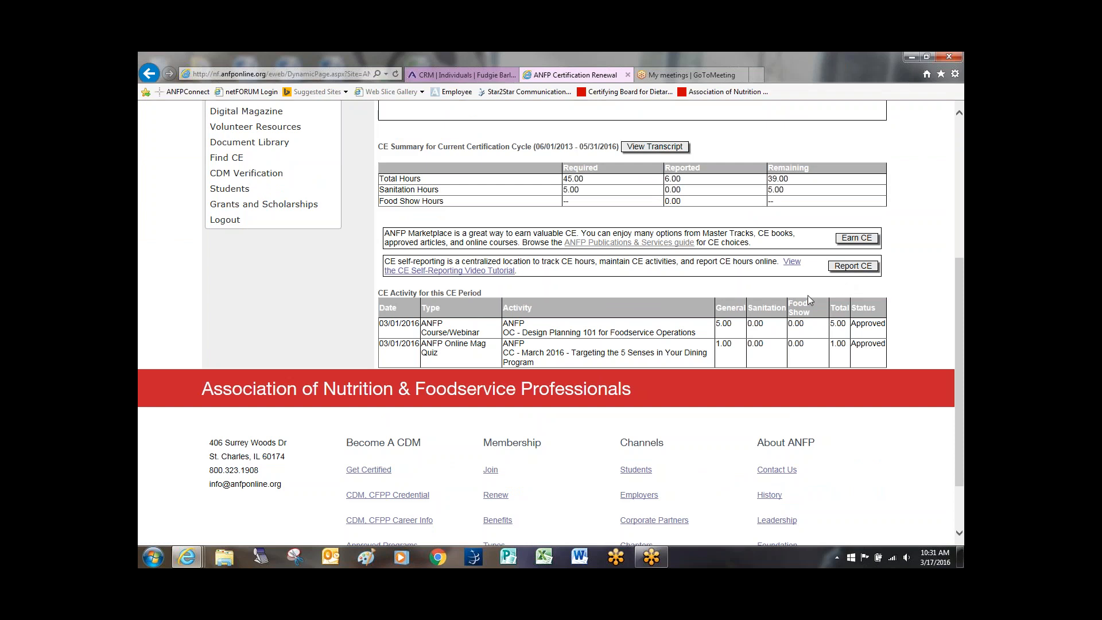
scroll(up, 3)
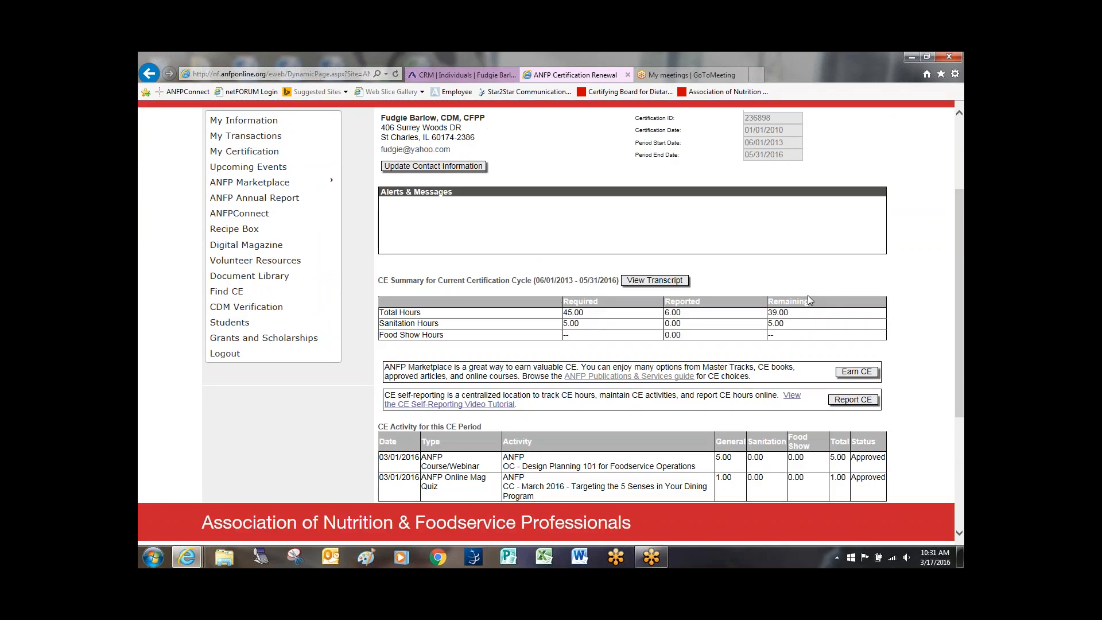
scroll(up, 3)
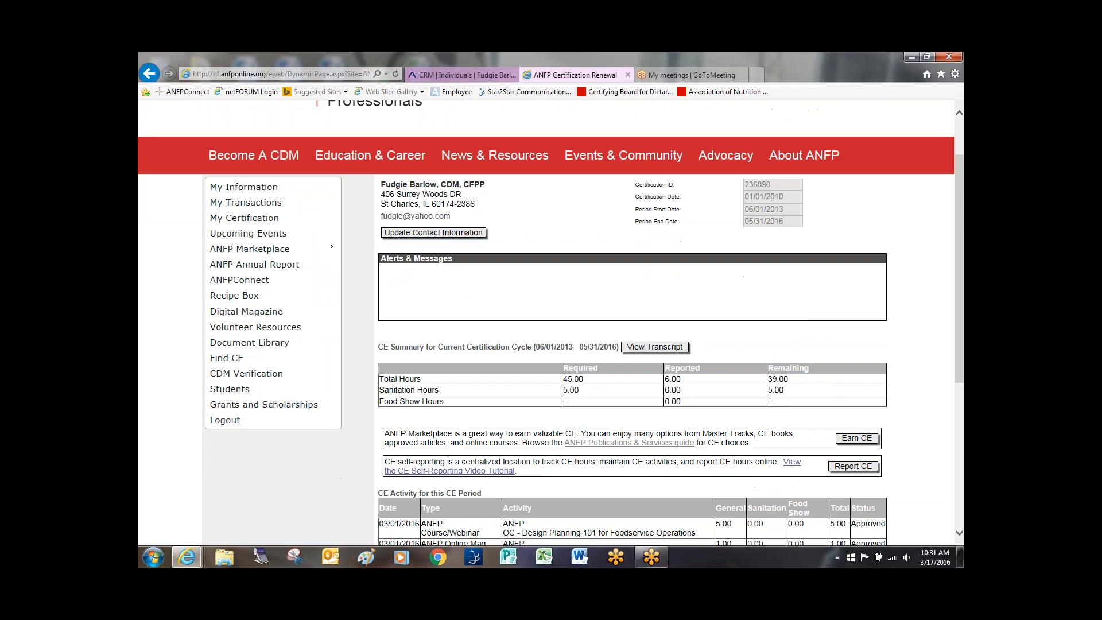
mouse_move(853, 464)
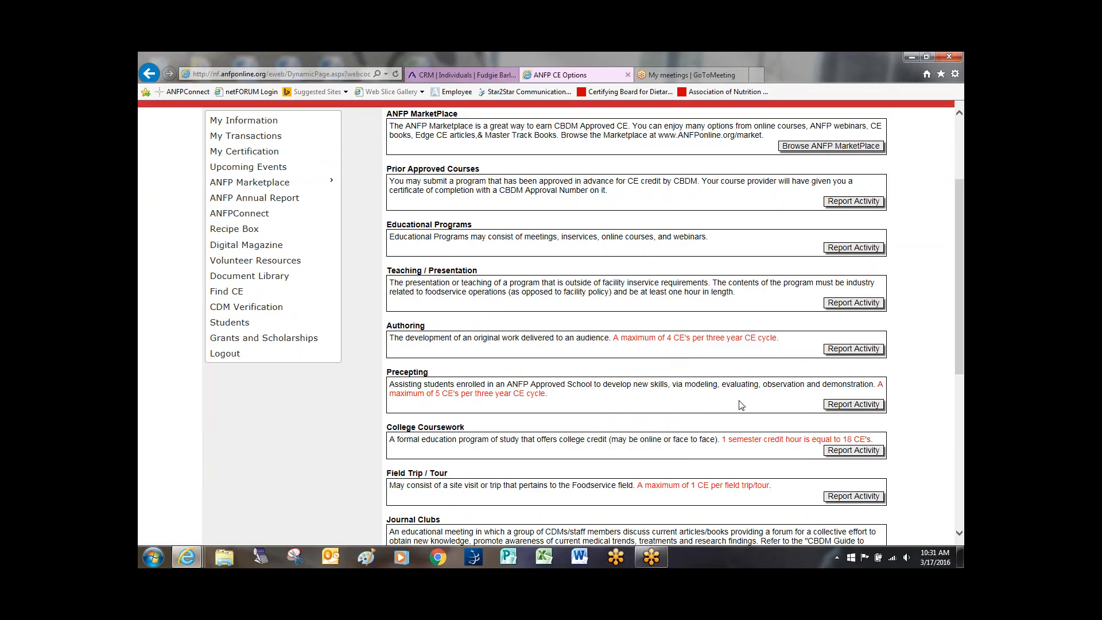
Browse the CE Options categories and start a Trade / Food Show Exhibits report
scroll(down, 3)
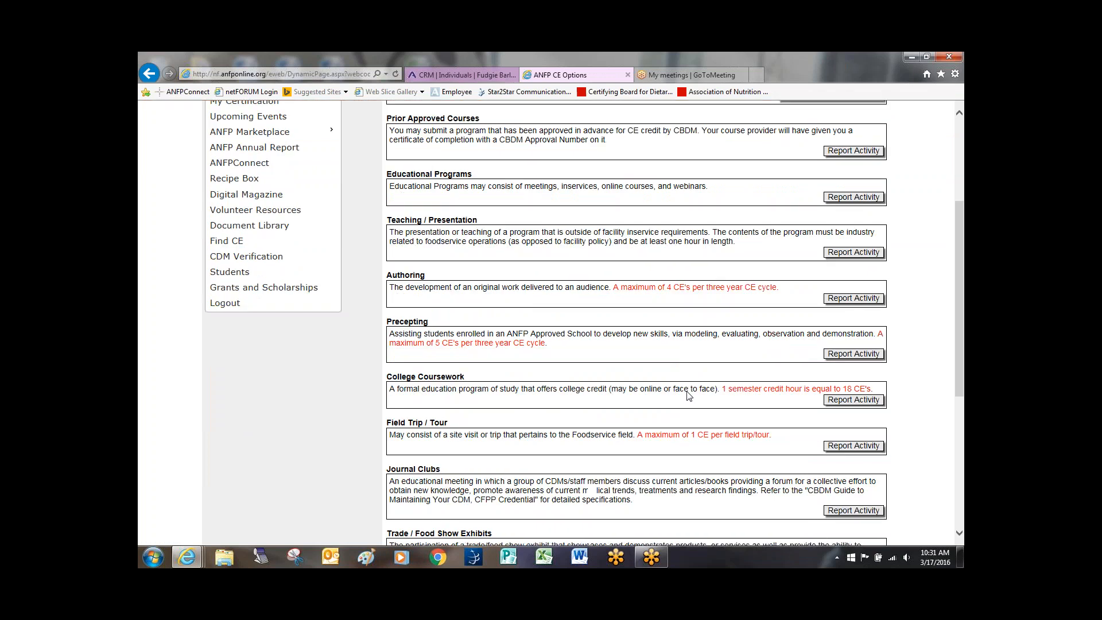
scroll(up, 3)
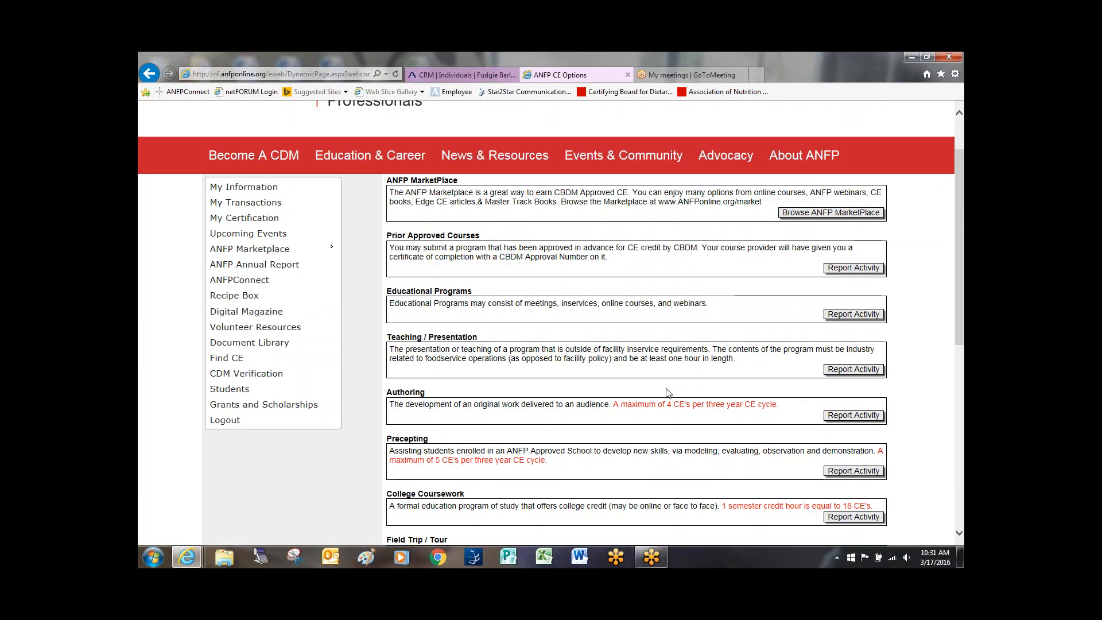
mouse_move(481, 305)
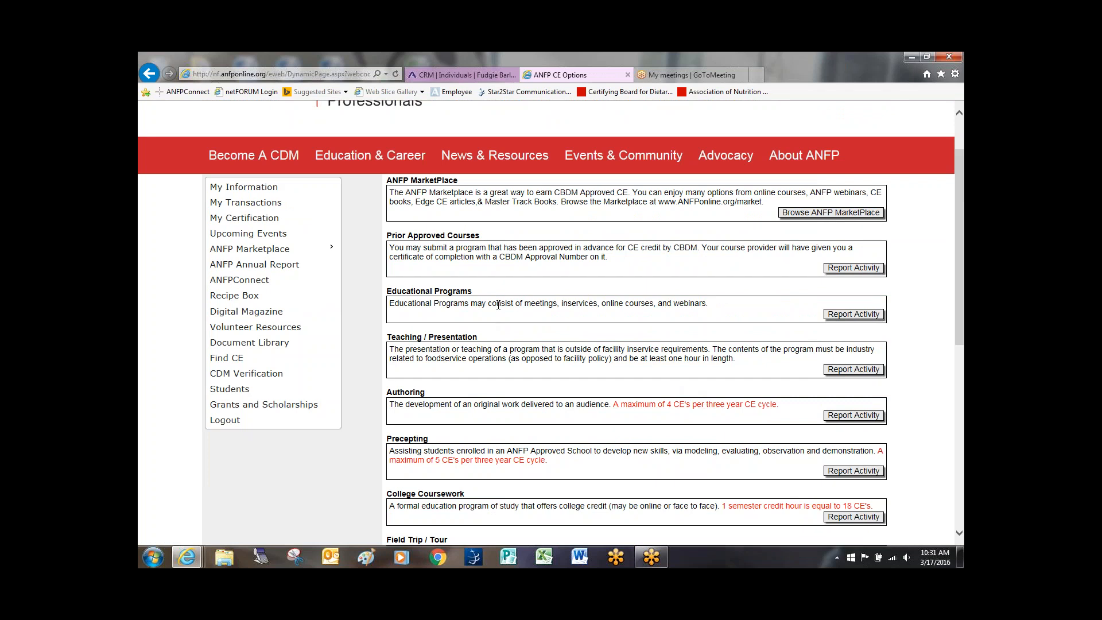
scroll(down, 3)
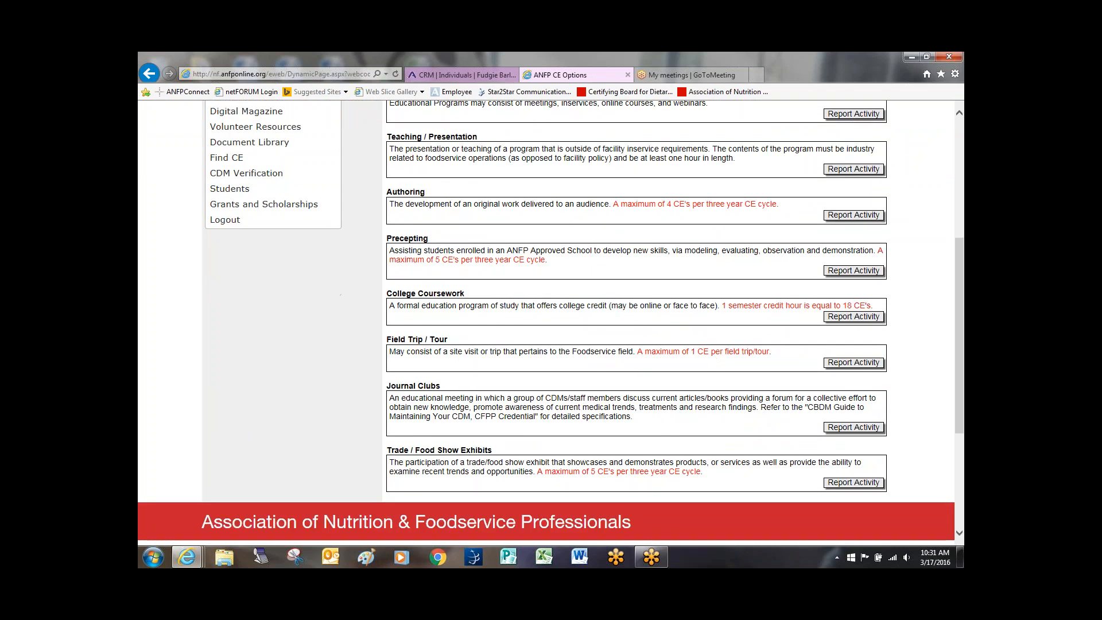
mouse_move(486, 481)
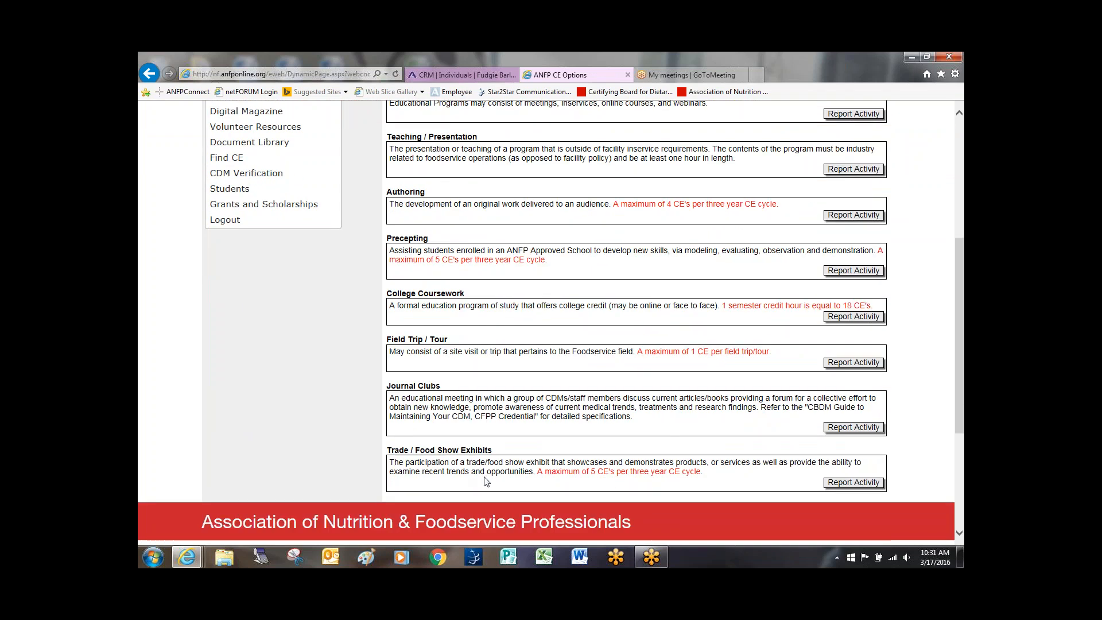
mouse_move(502, 458)
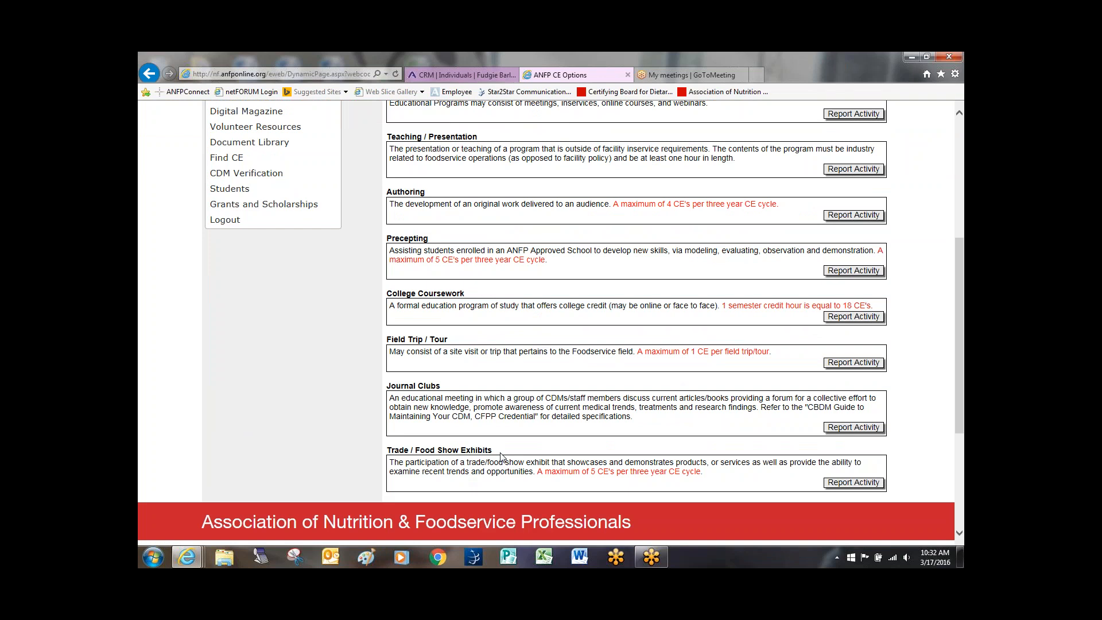
mouse_move(451, 436)
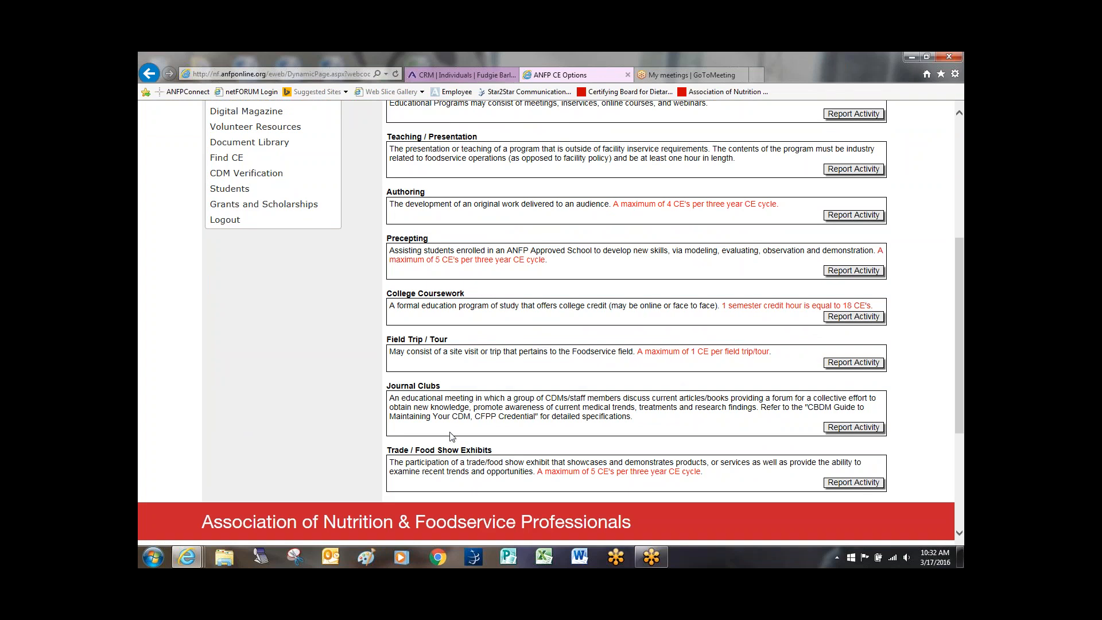
mouse_move(502, 456)
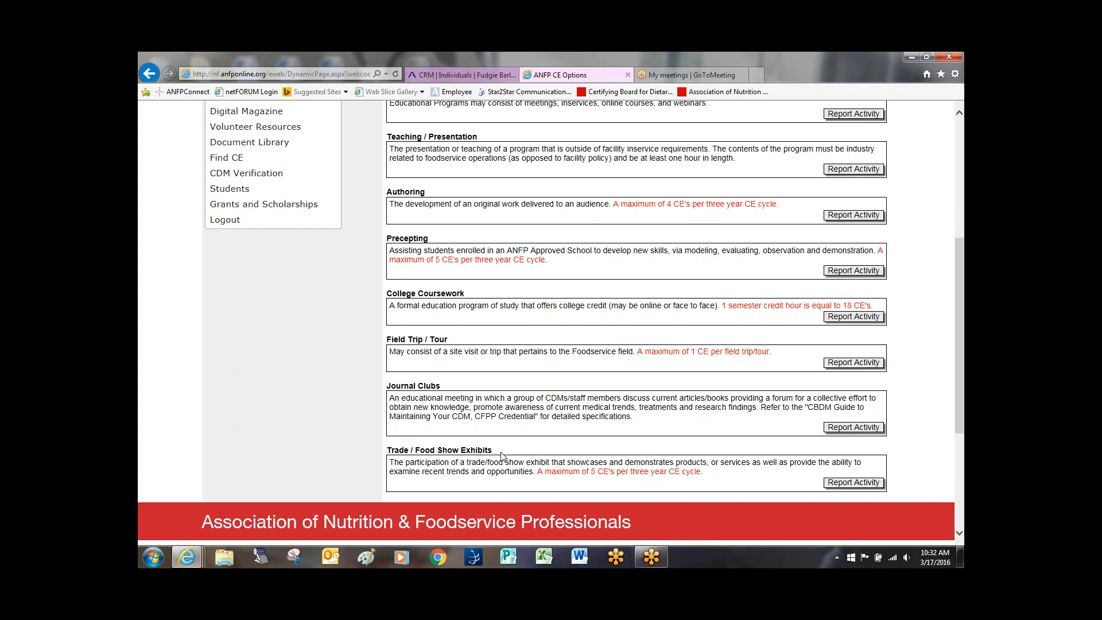
mouse_move(842, 493)
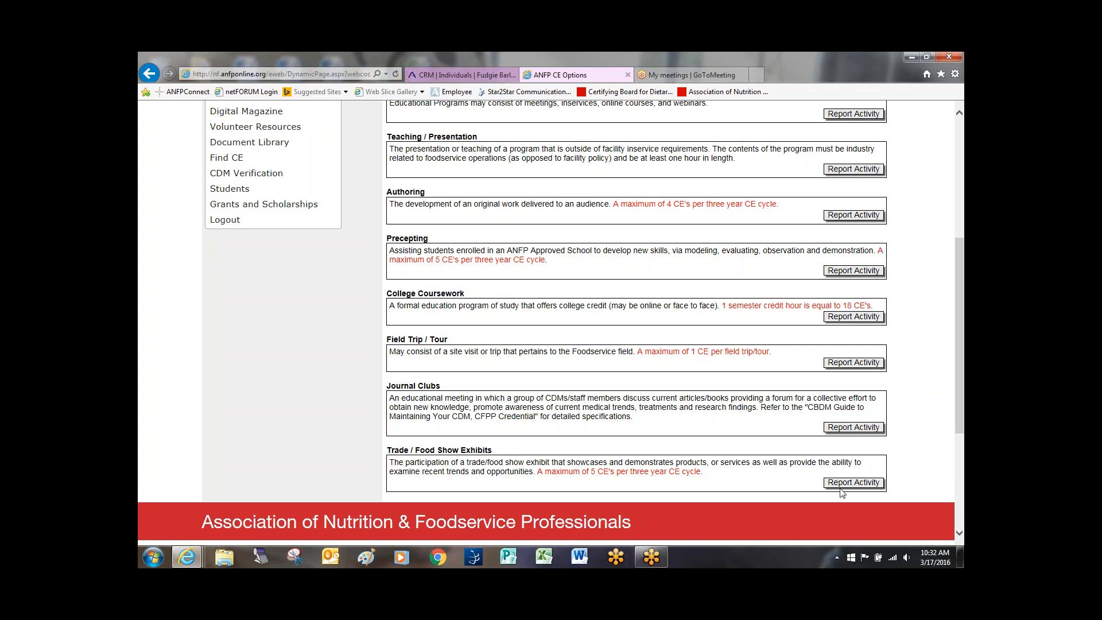
click(853, 482)
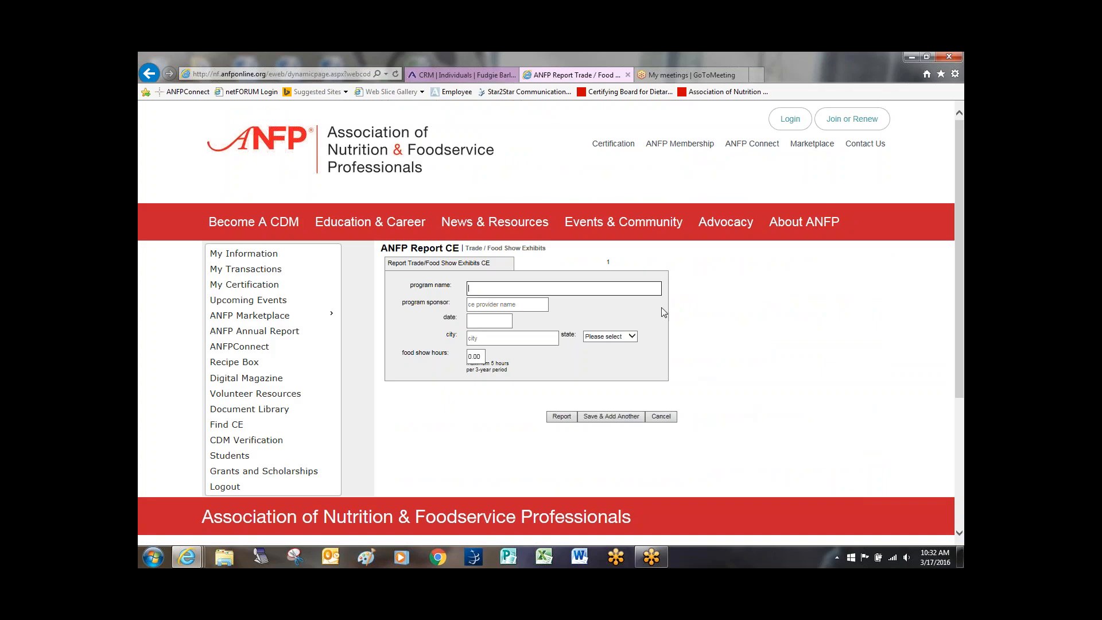
mouse_move(584, 416)
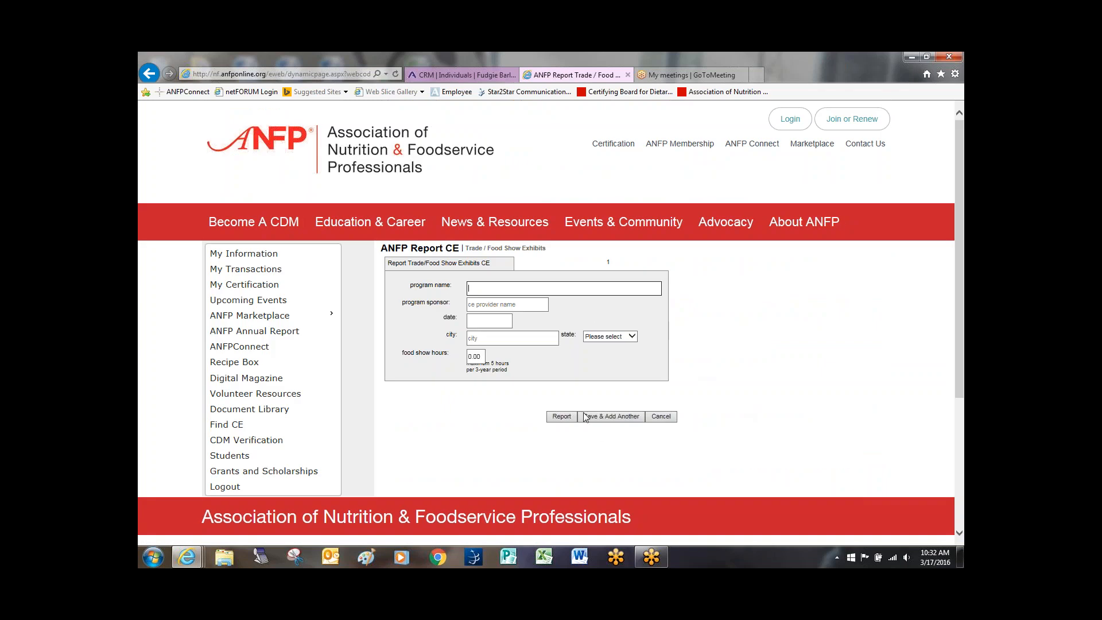
mouse_move(249, 314)
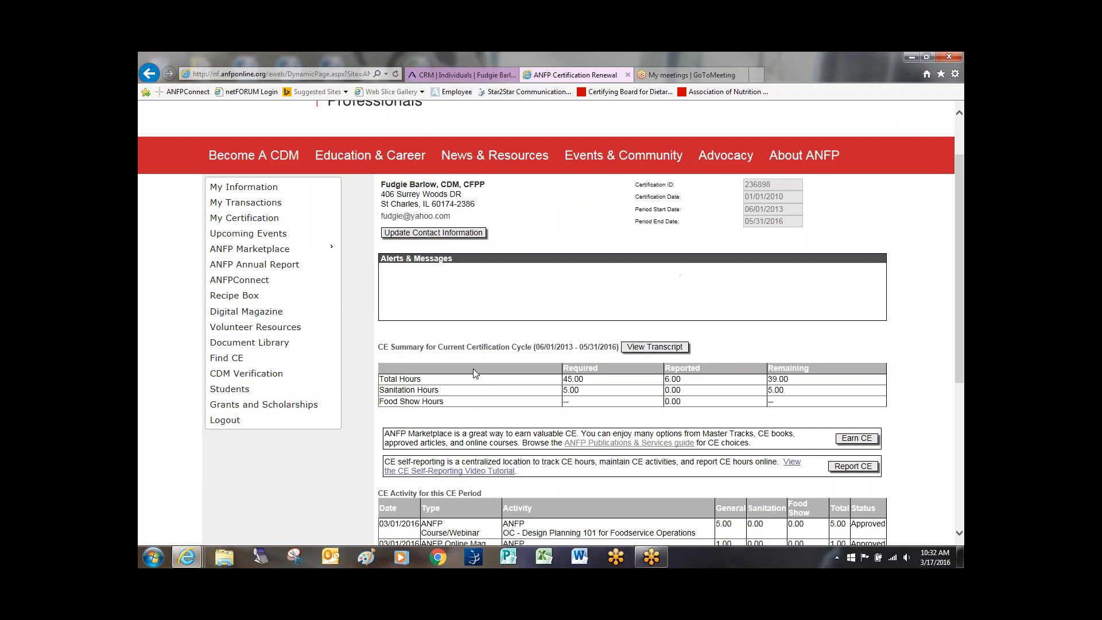
View the CE transcript for the current cycle from the CE Summary section
scroll(down, 3)
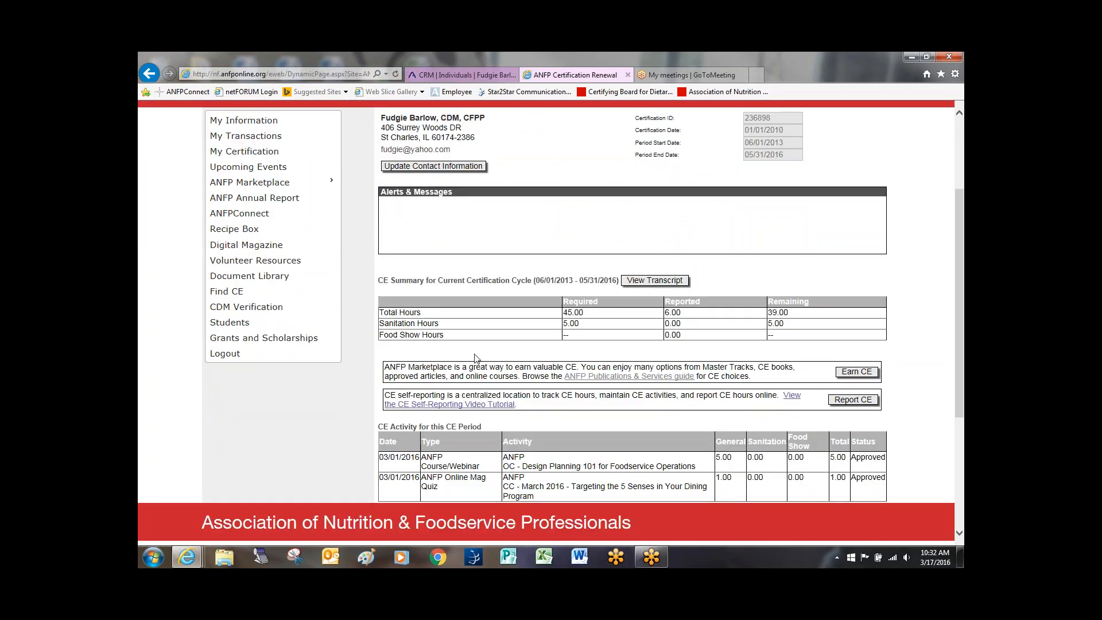
scroll(up, 3)
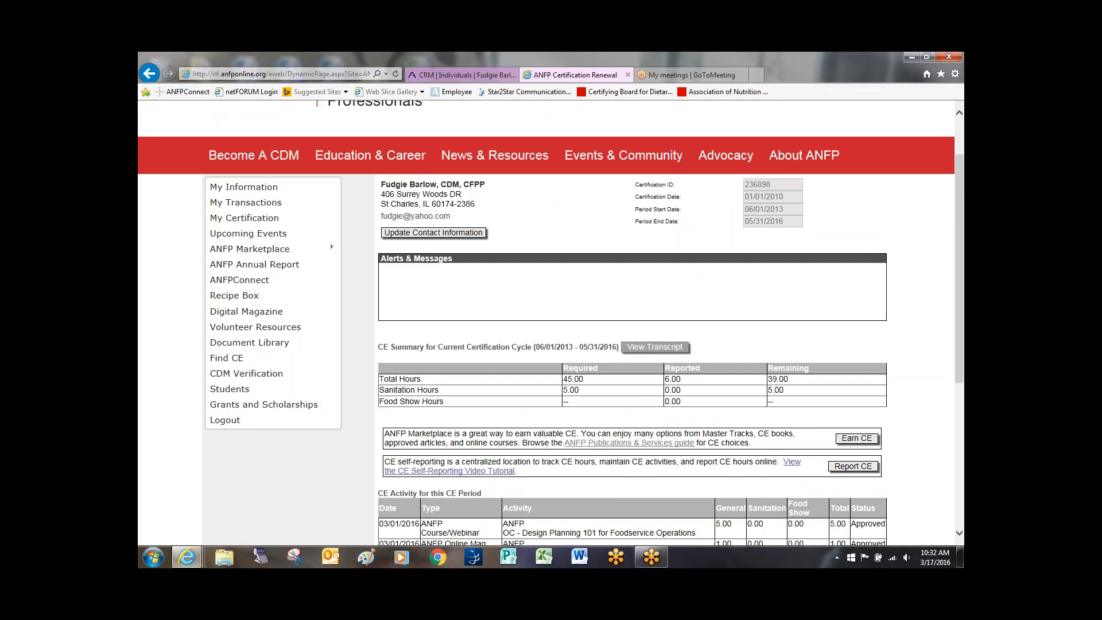
click(653, 347)
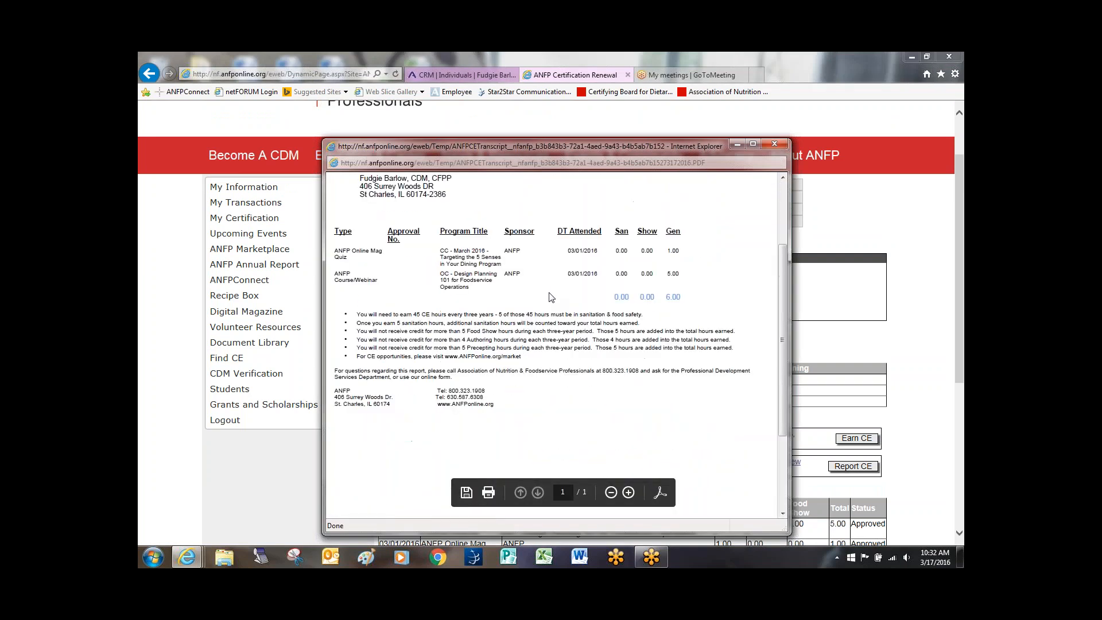
Review the transcript PDF and close it, returning to the certification page
scroll(up, 3)
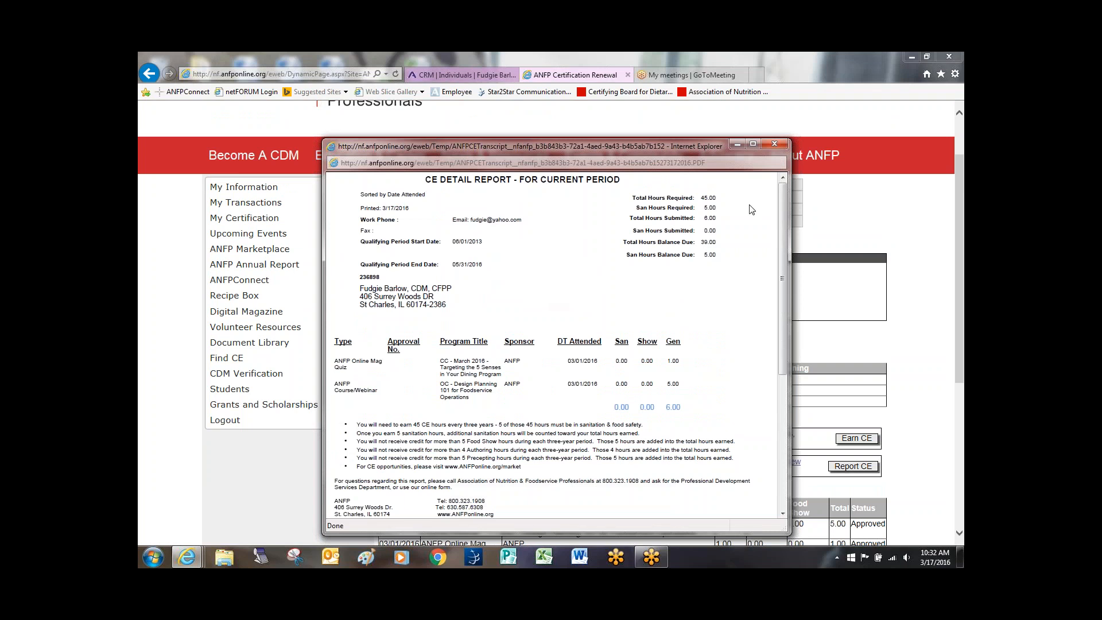
click(775, 144)
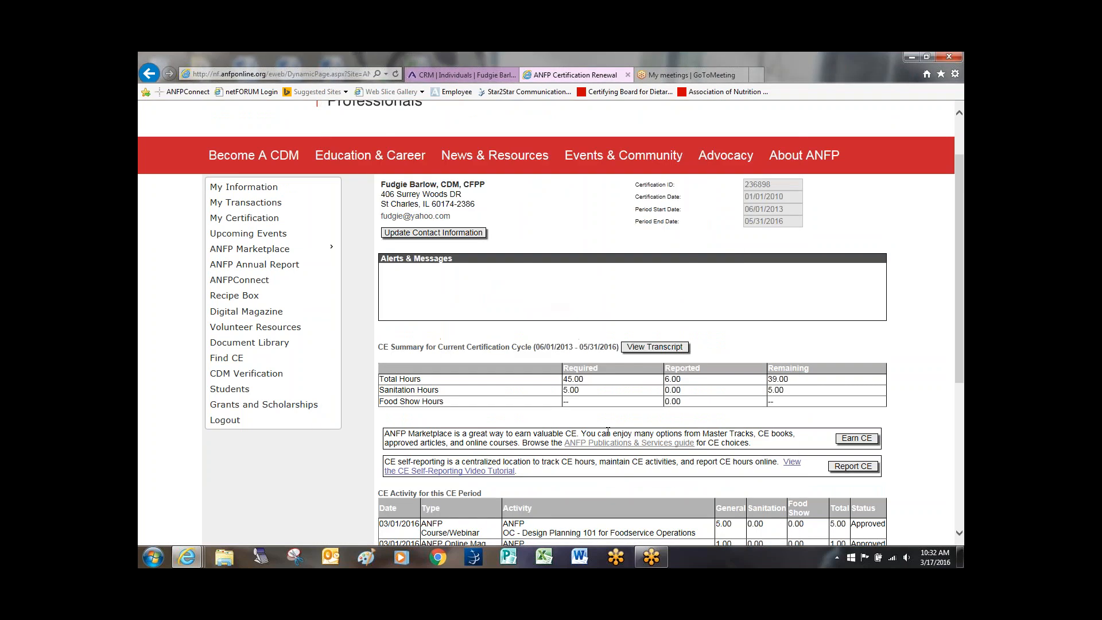
mouse_move(883, 345)
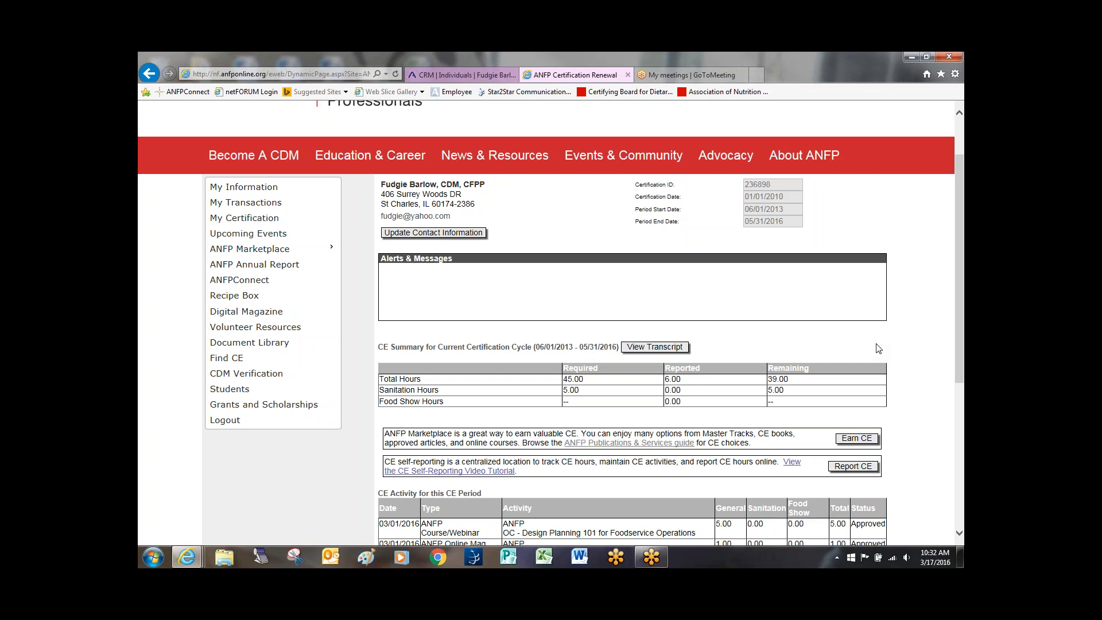
mouse_move(910, 380)
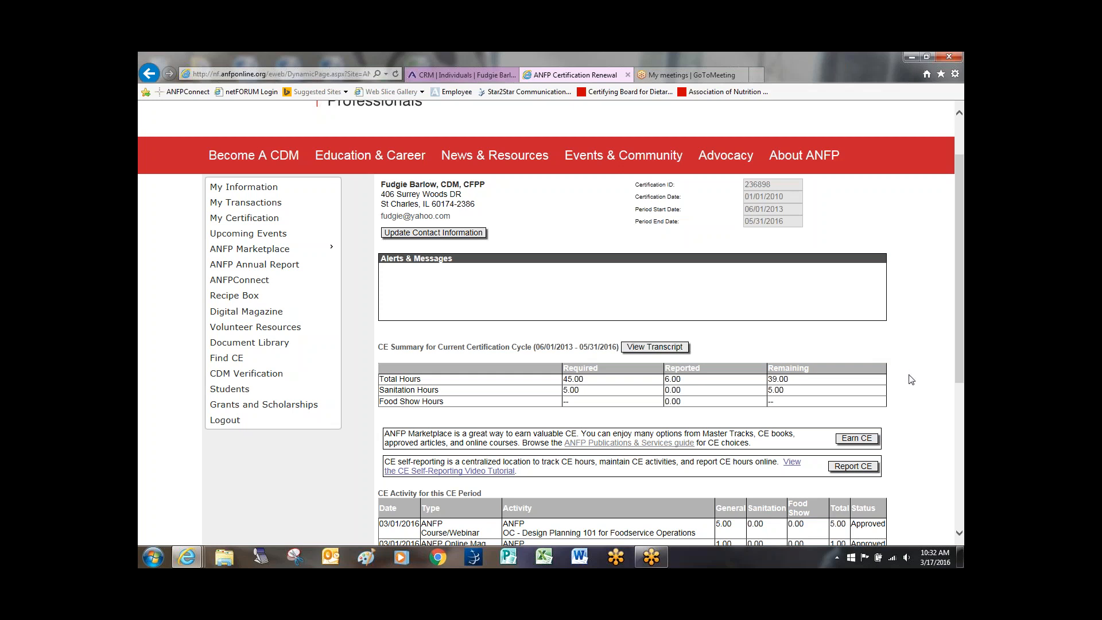
mouse_move(923, 385)
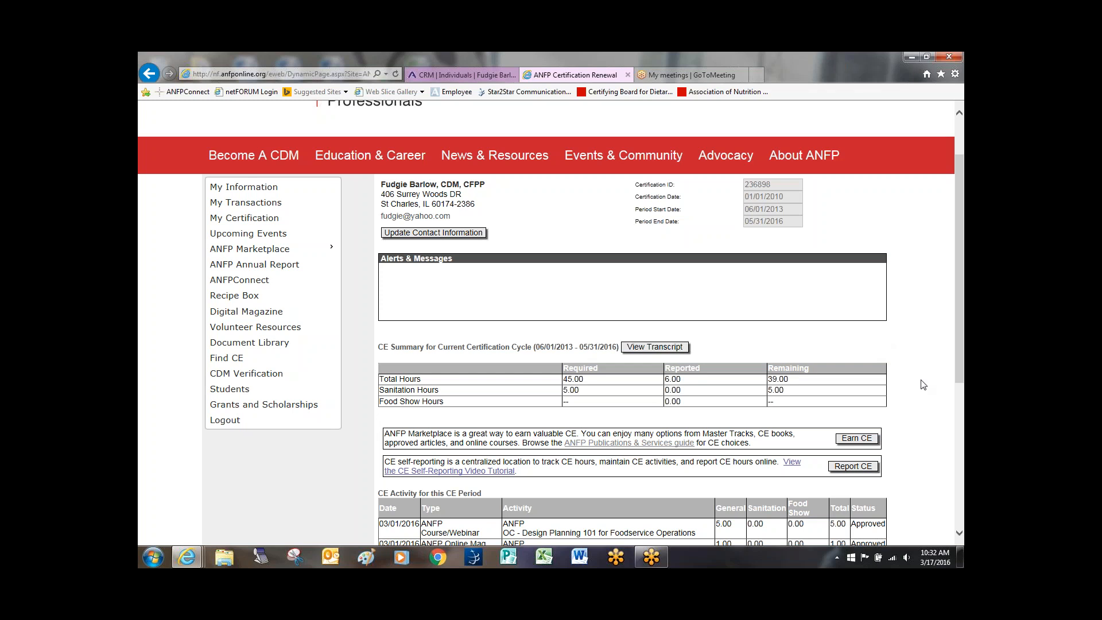
mouse_move(954, 365)
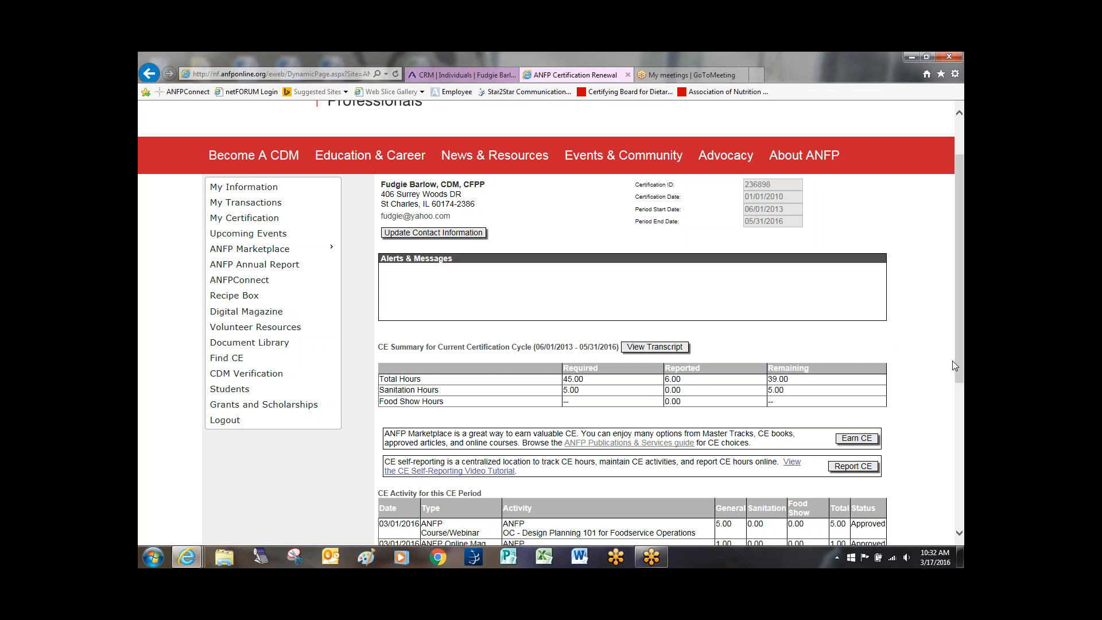